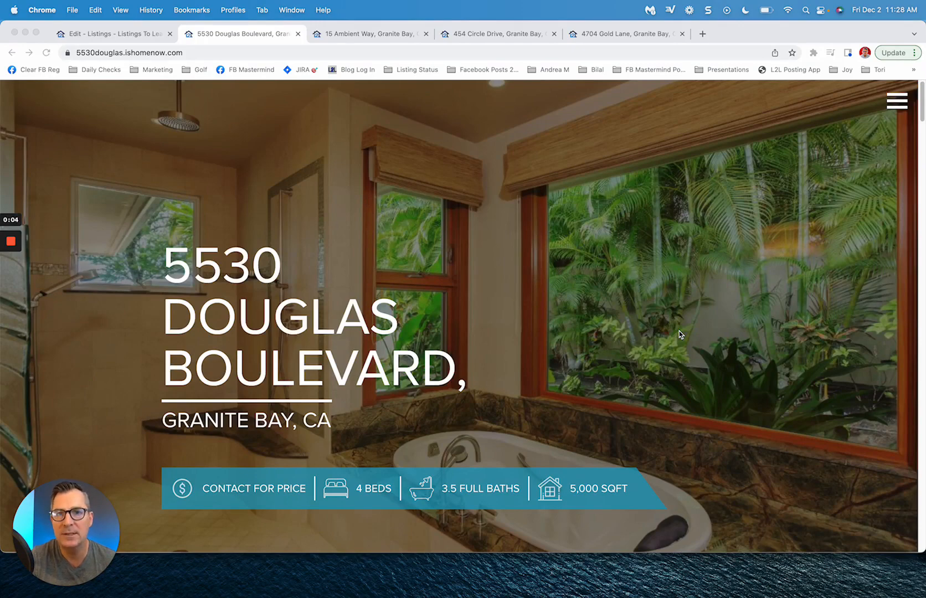
pyautogui.moveTo(295, 270)
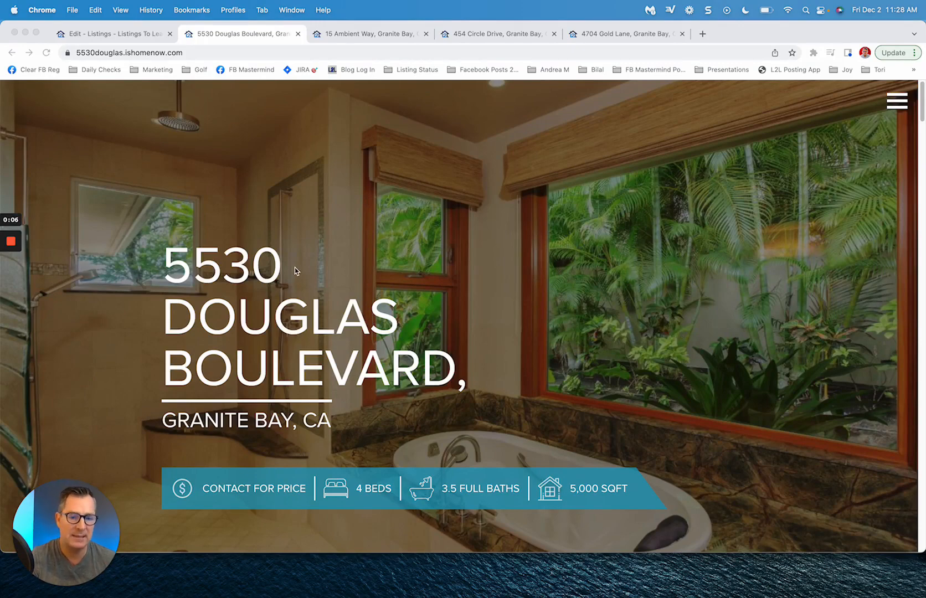
pyautogui.moveTo(385, 210)
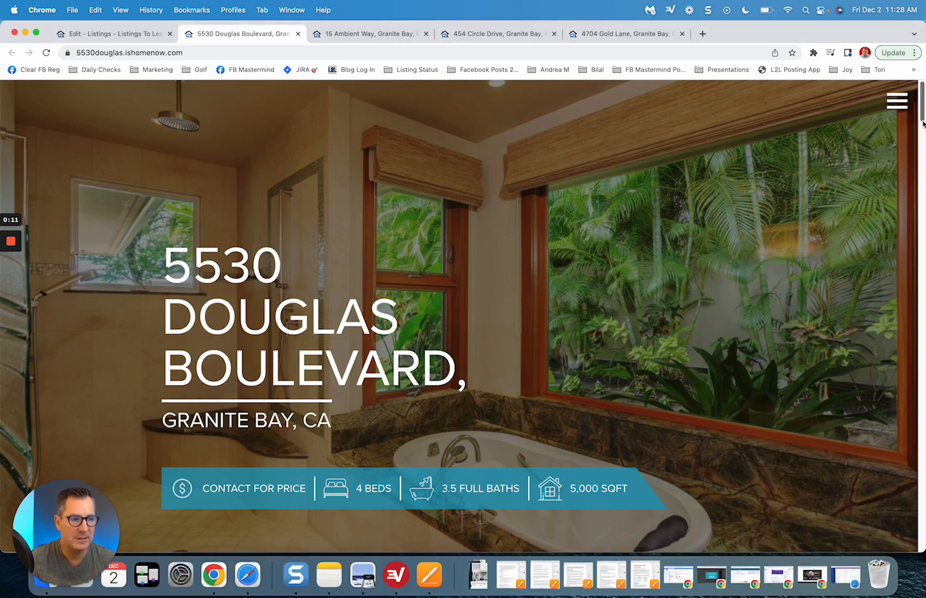
# - Scroll the 5530 Douglas Boulevard site to its free resources and advance the guide carousel
pyautogui.scroll(-3)
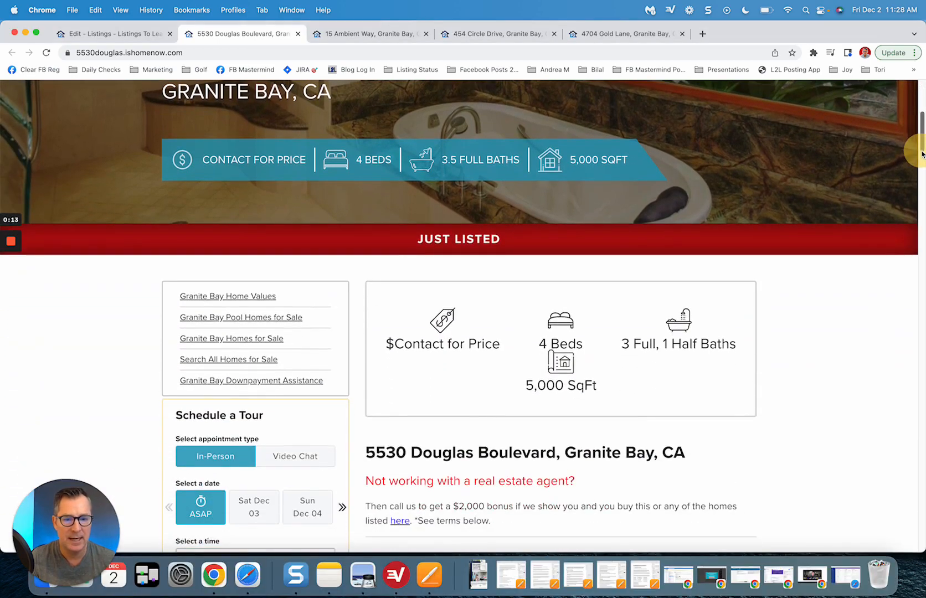
pyautogui.scroll(-3)
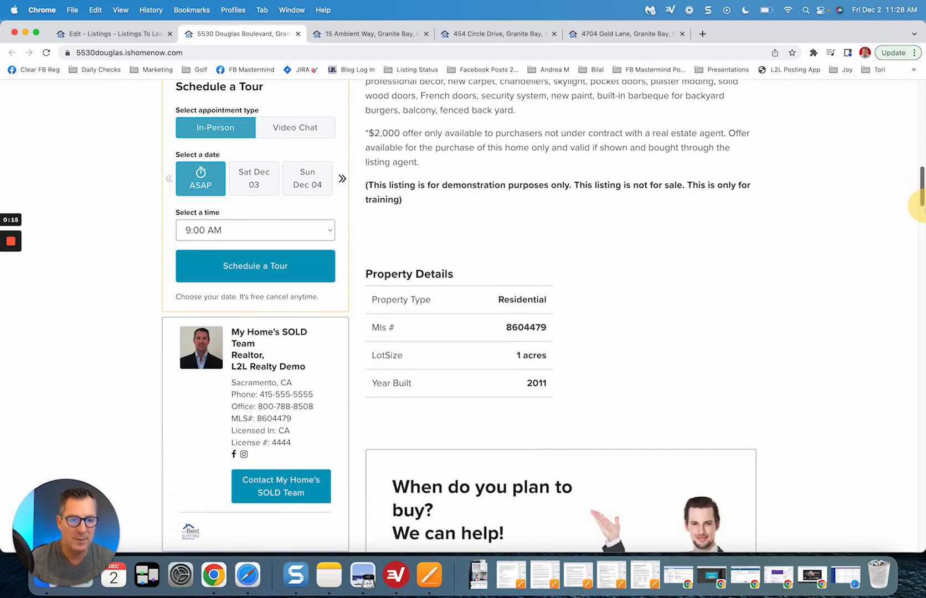
pyautogui.scroll(-3)
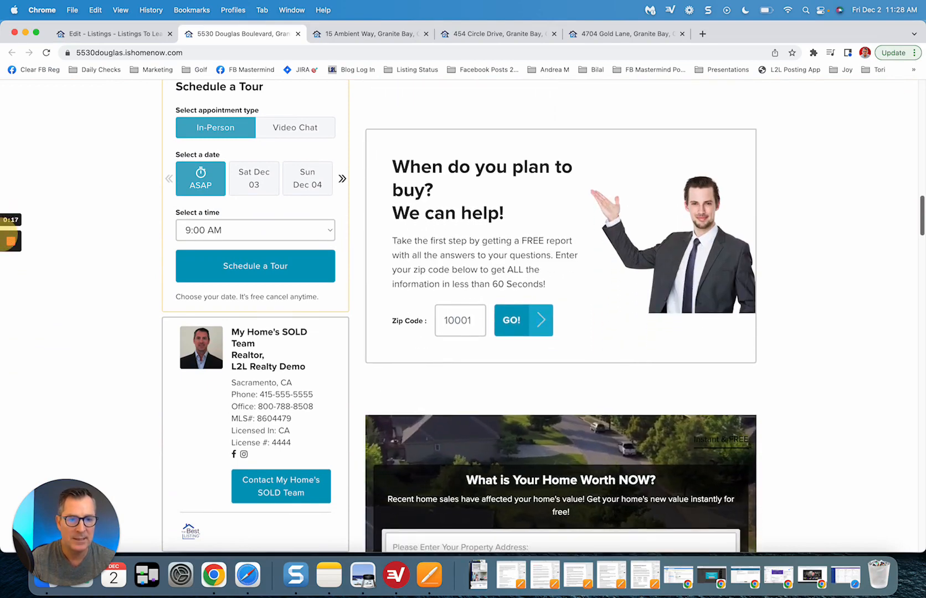
pyautogui.scroll(-3)
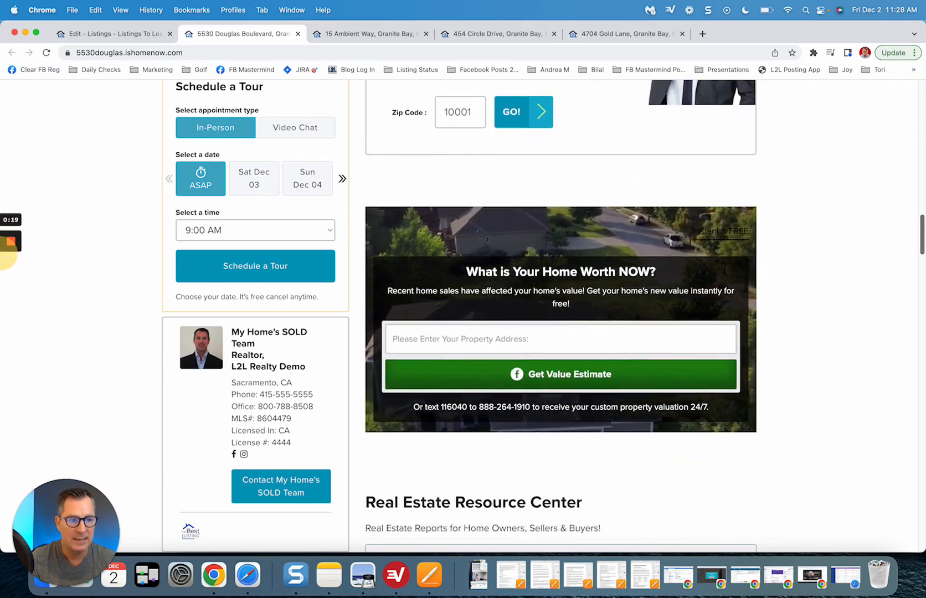
pyautogui.scroll(-3)
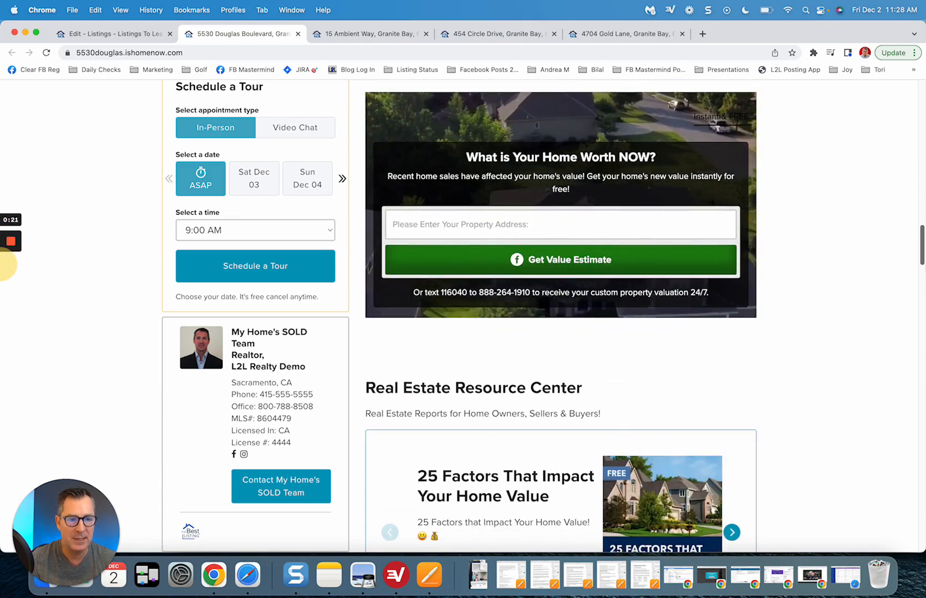
pyautogui.scroll(-3)
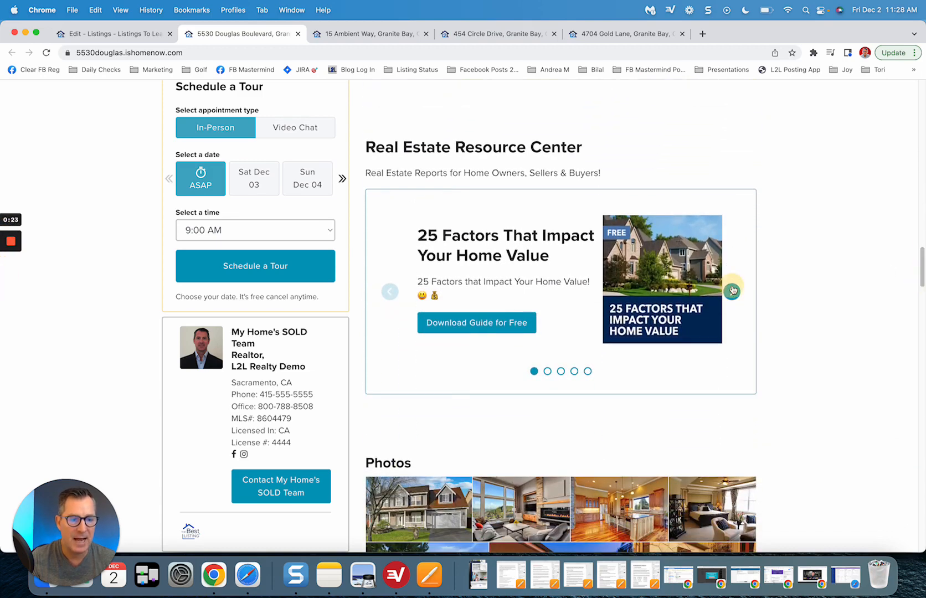
pyautogui.click(731, 291)
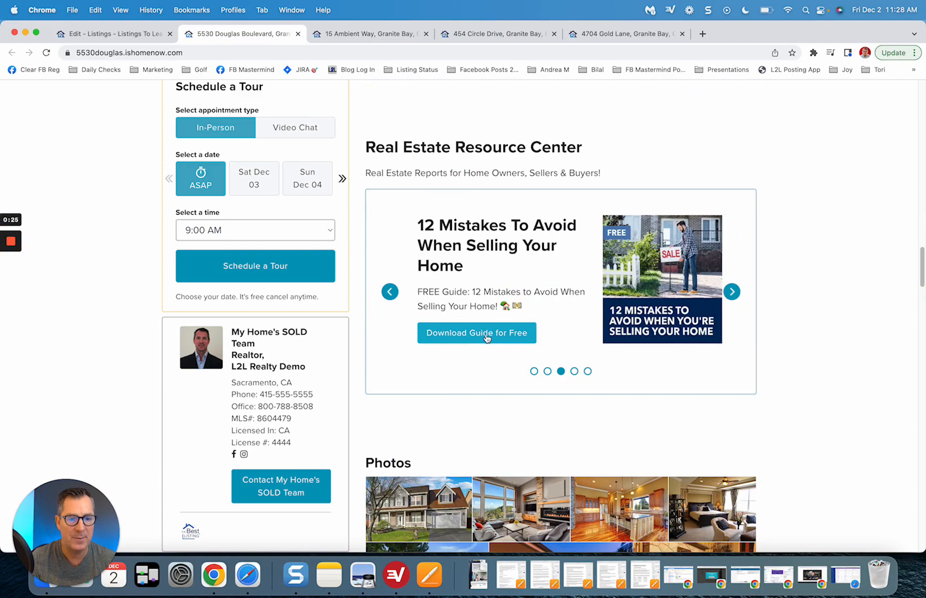
# - Request the 12 Mistakes guide, answer No to selling first, and move to 15 Ambient Way
pyautogui.click(476, 332)
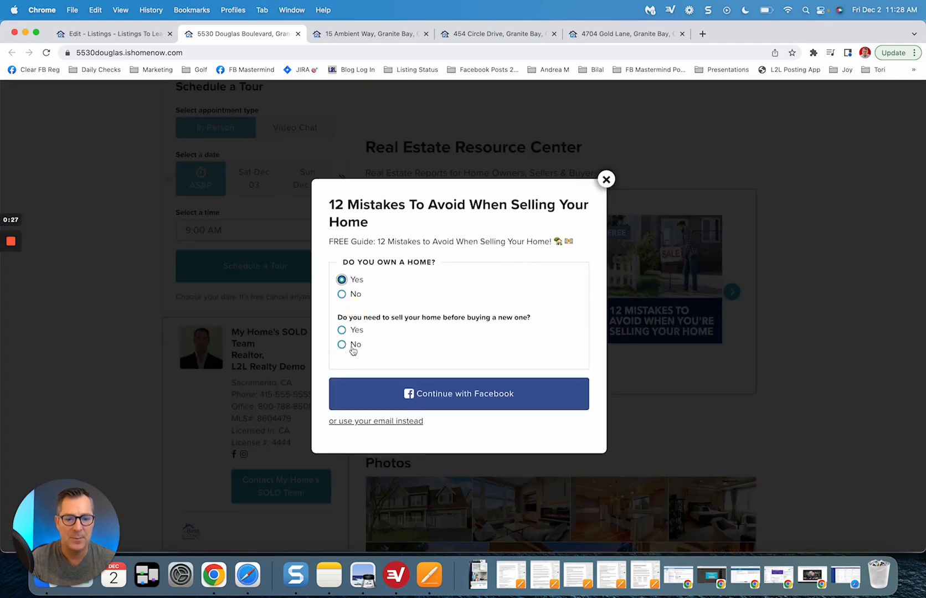
pyautogui.click(341, 344)
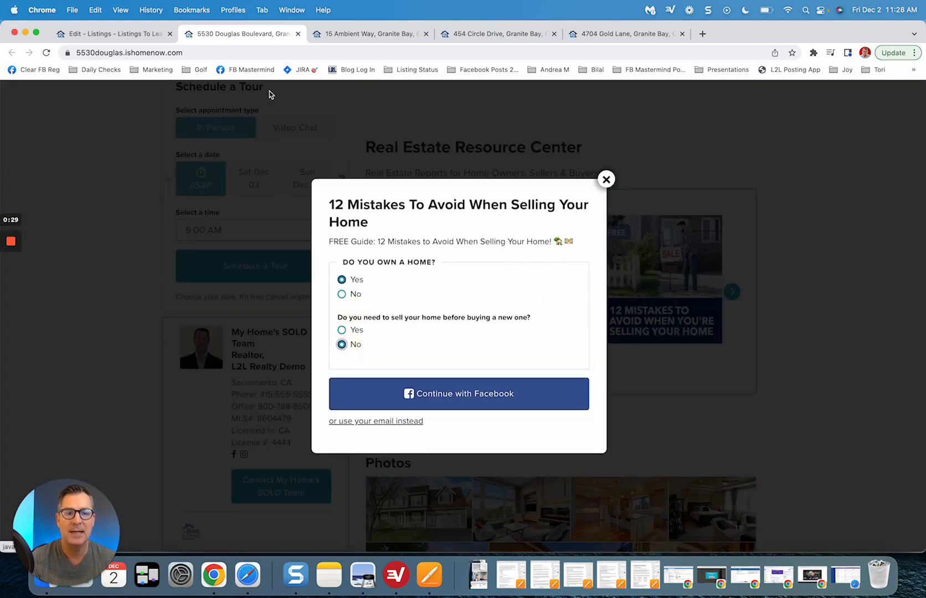
pyautogui.click(368, 34)
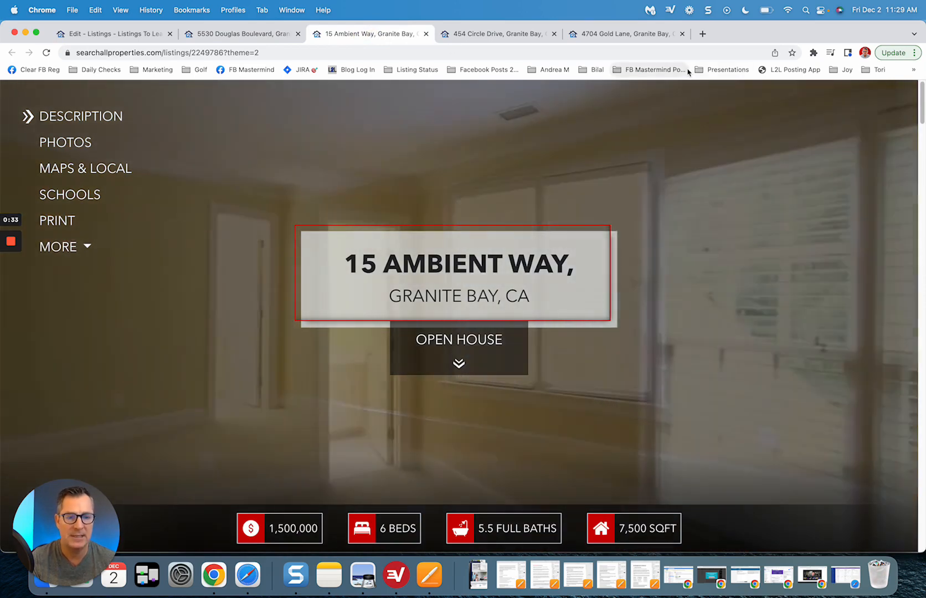
pyautogui.click(498, 34)
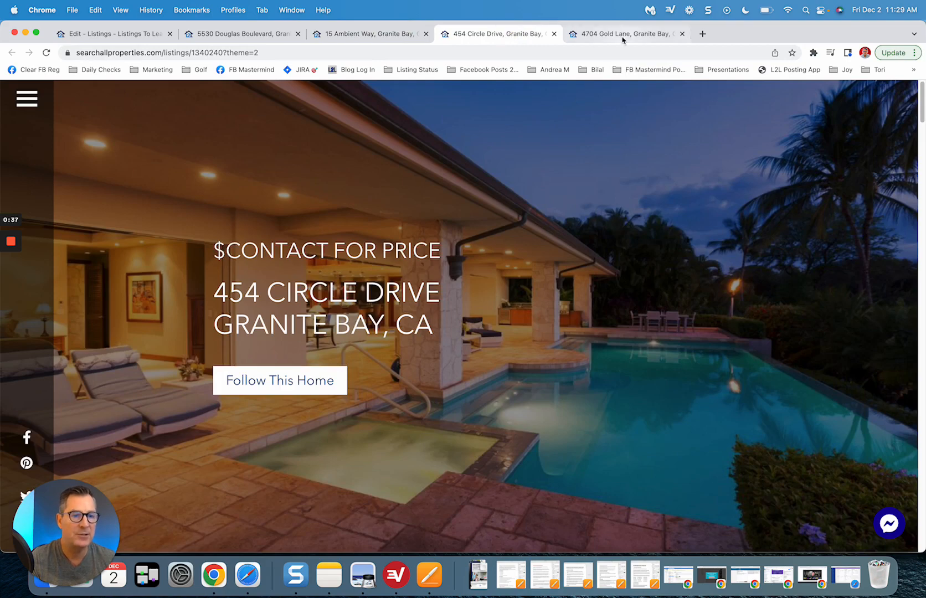
pyautogui.click(624, 33)
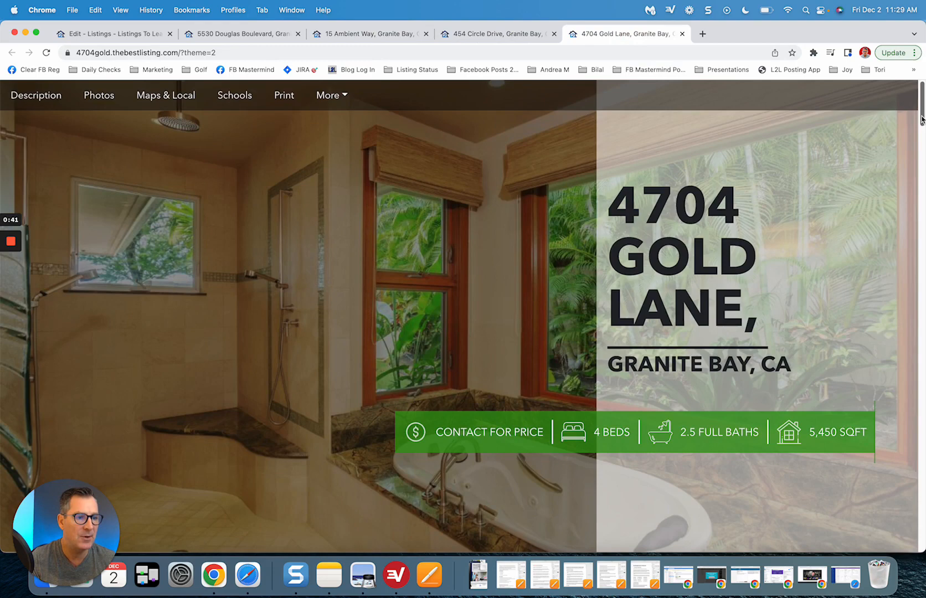
pyautogui.scroll(-3)
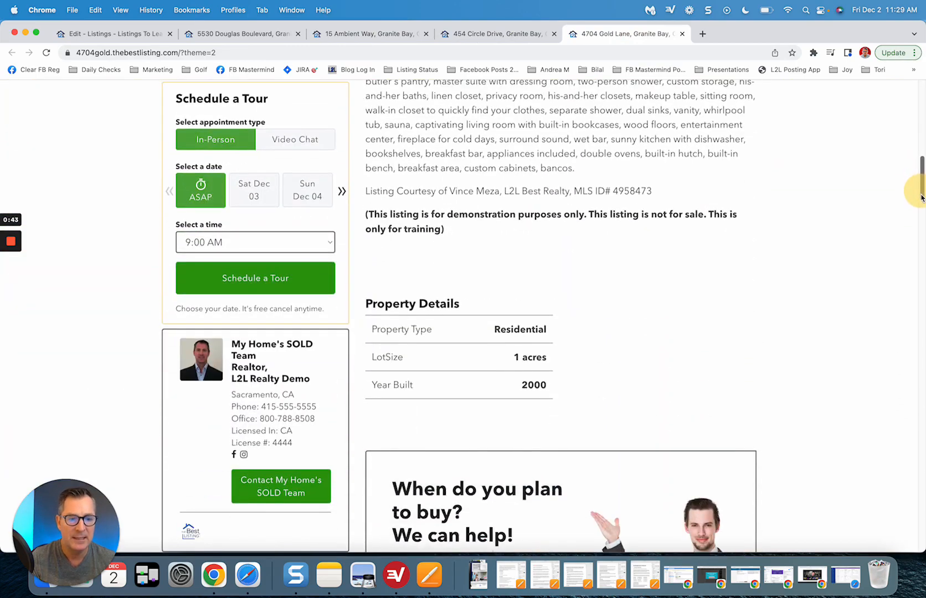
pyautogui.scroll(-3)
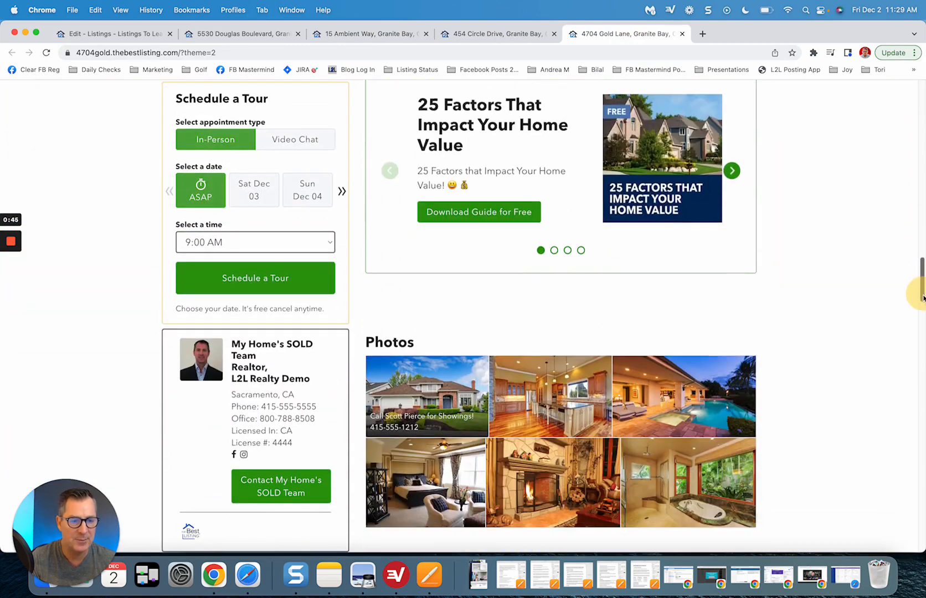
pyautogui.scroll(-3)
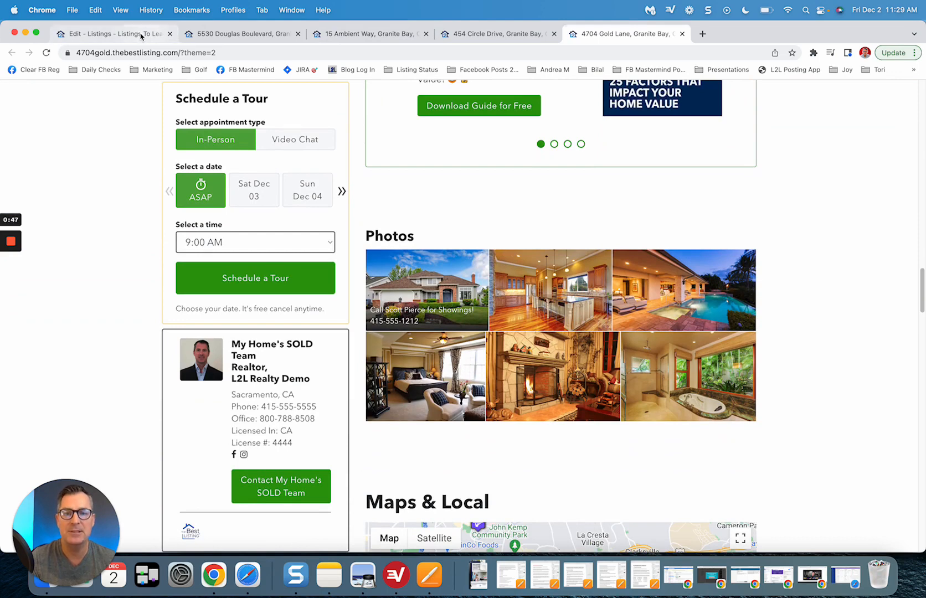
# - Return to the listing editor and scroll through the full listings table
pyautogui.click(113, 34)
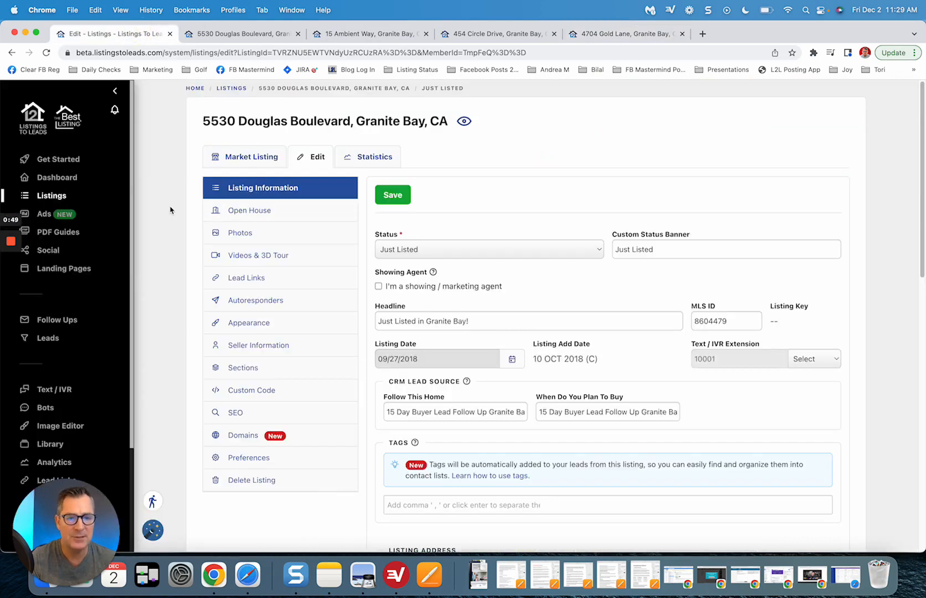
pyautogui.moveTo(57, 195)
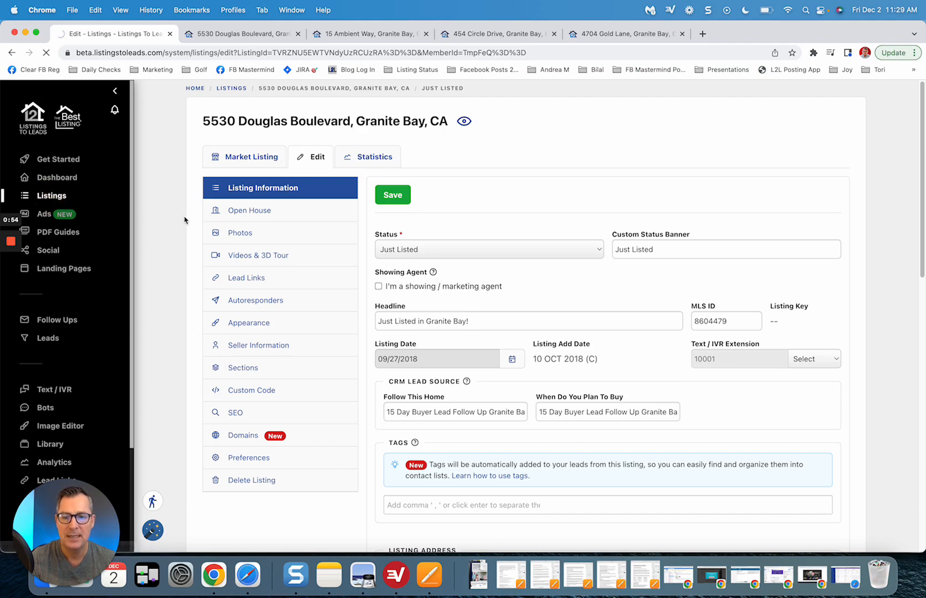
pyautogui.click(52, 196)
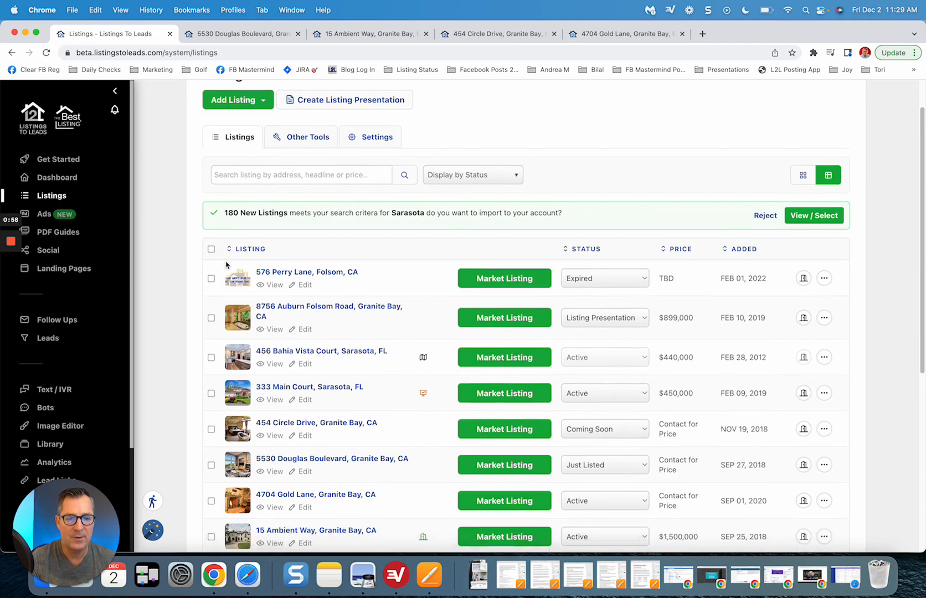
pyautogui.scroll(-3)
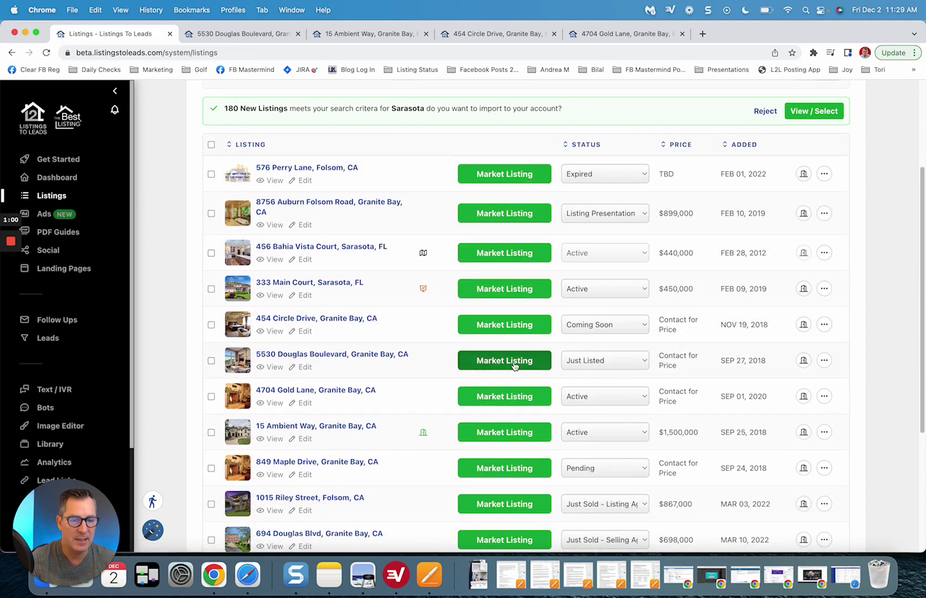
pyautogui.click(505, 360)
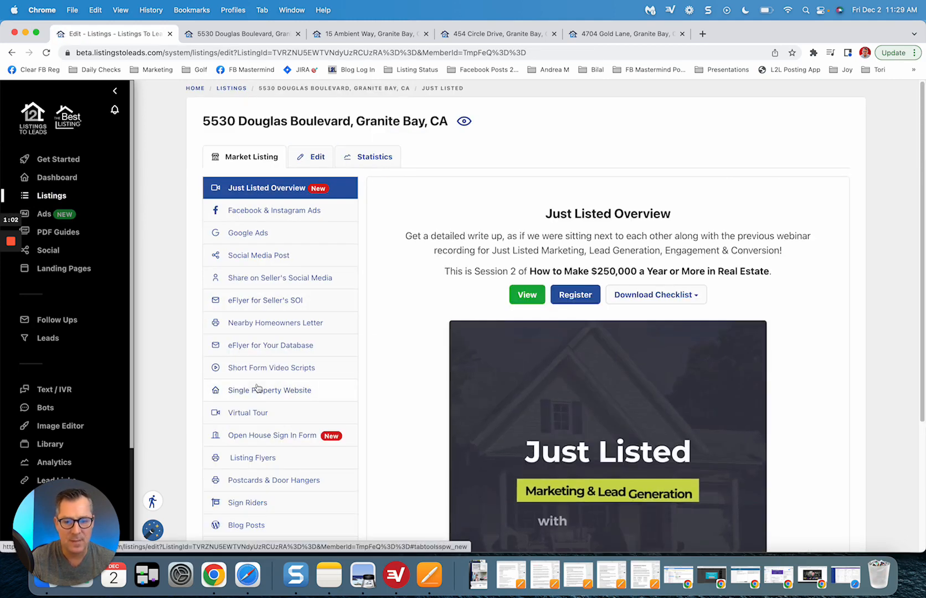
pyautogui.click(272, 390)
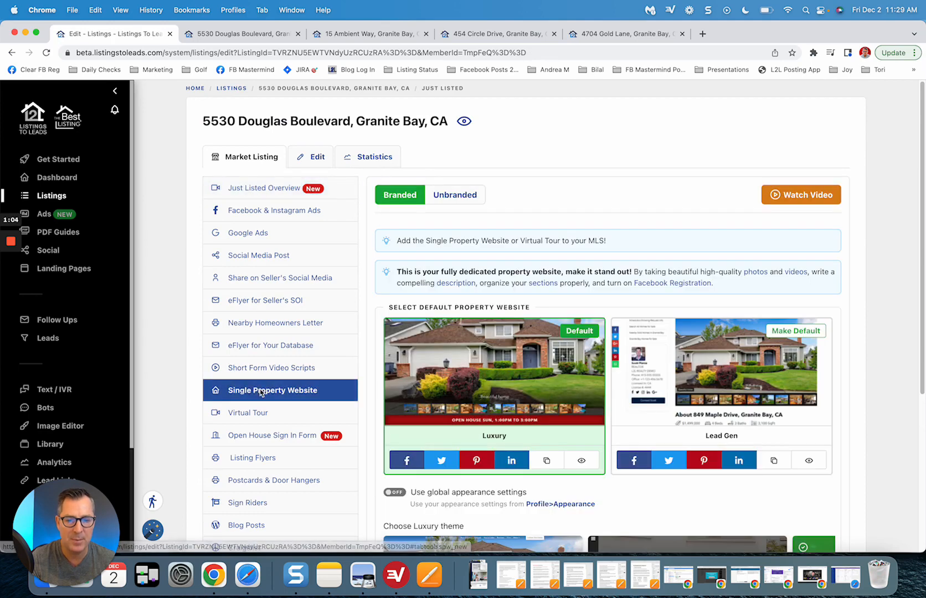
pyautogui.scroll(-3)
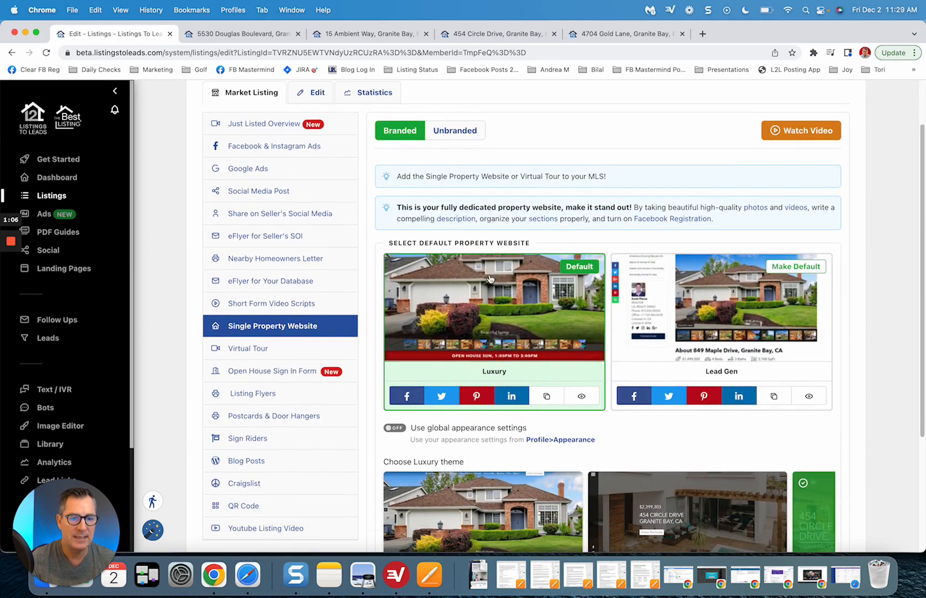
pyautogui.moveTo(728, 295)
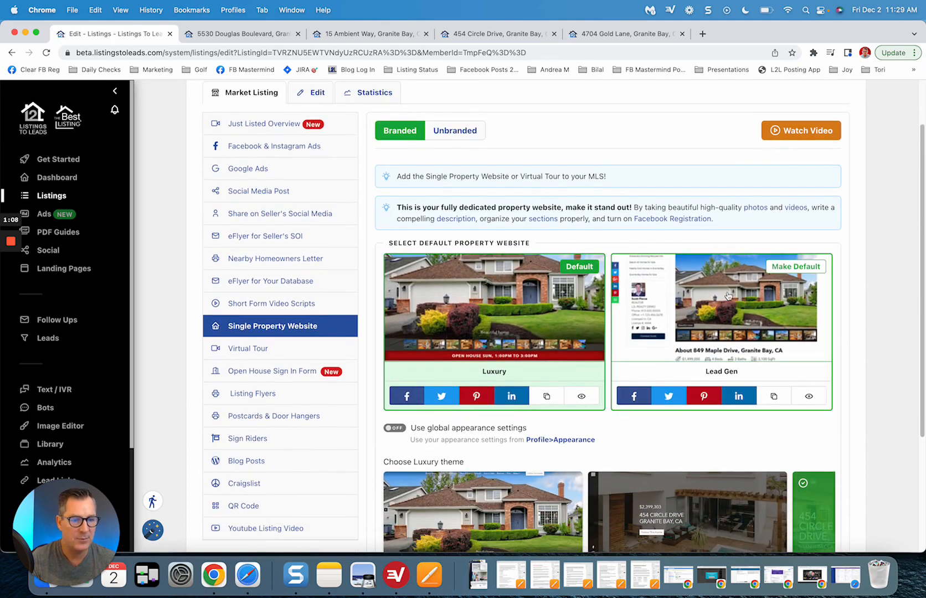
pyautogui.scroll(-3)
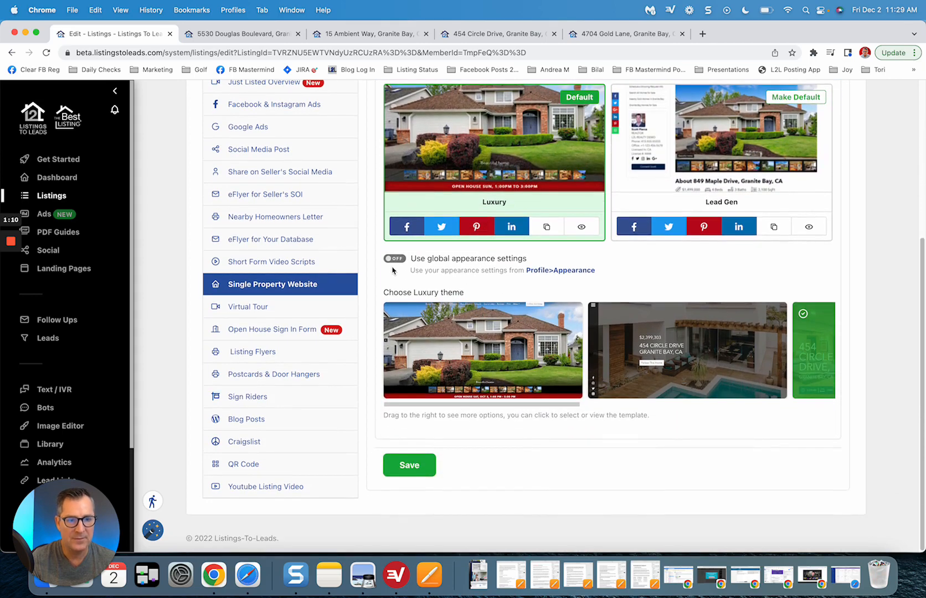
pyautogui.click(393, 258)
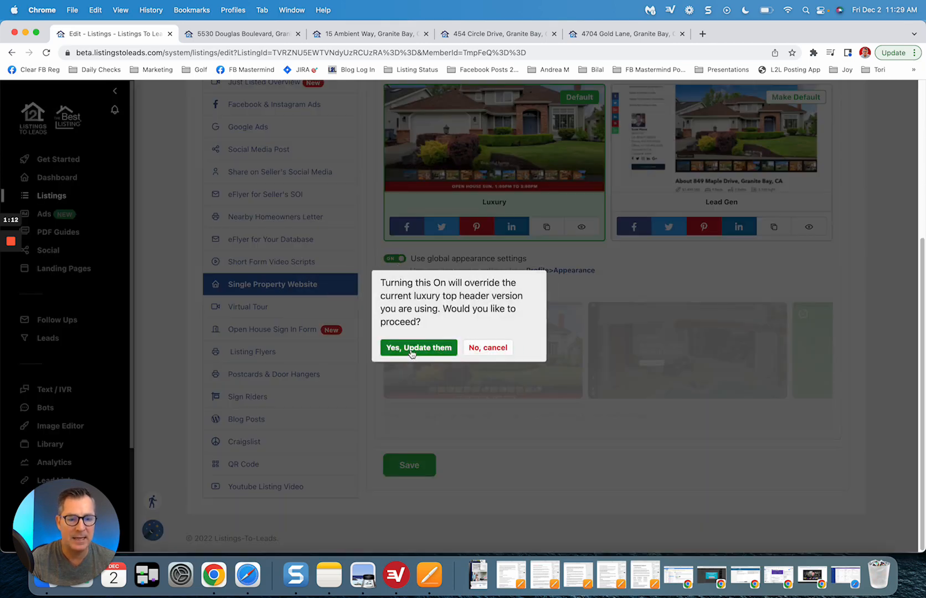
pyautogui.click(418, 347)
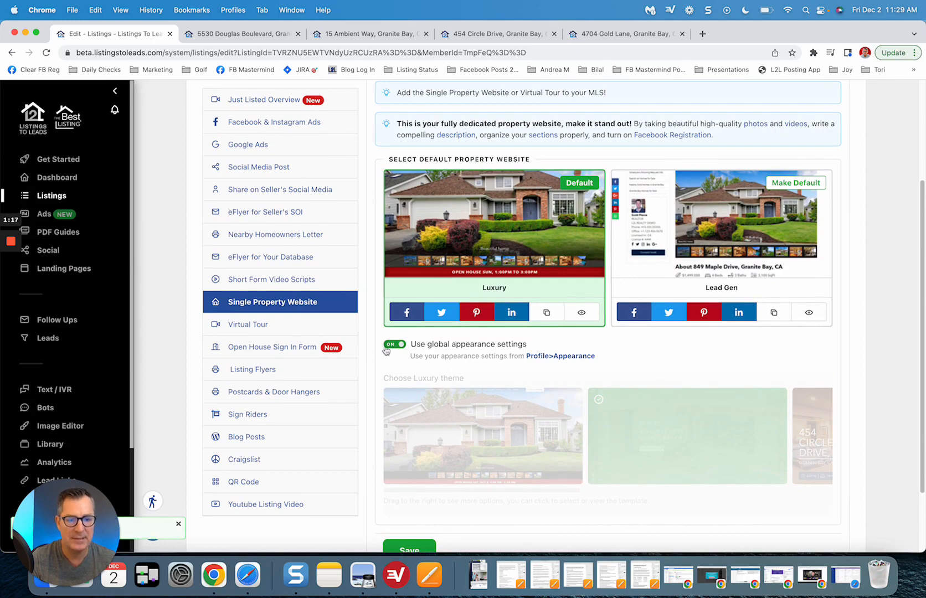
pyautogui.click(393, 344)
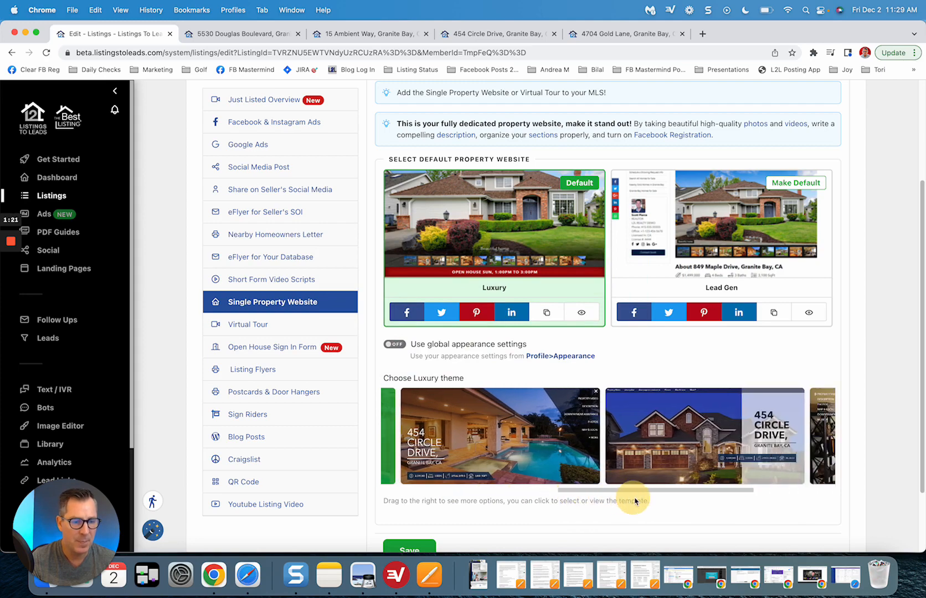
pyautogui.click(498, 436)
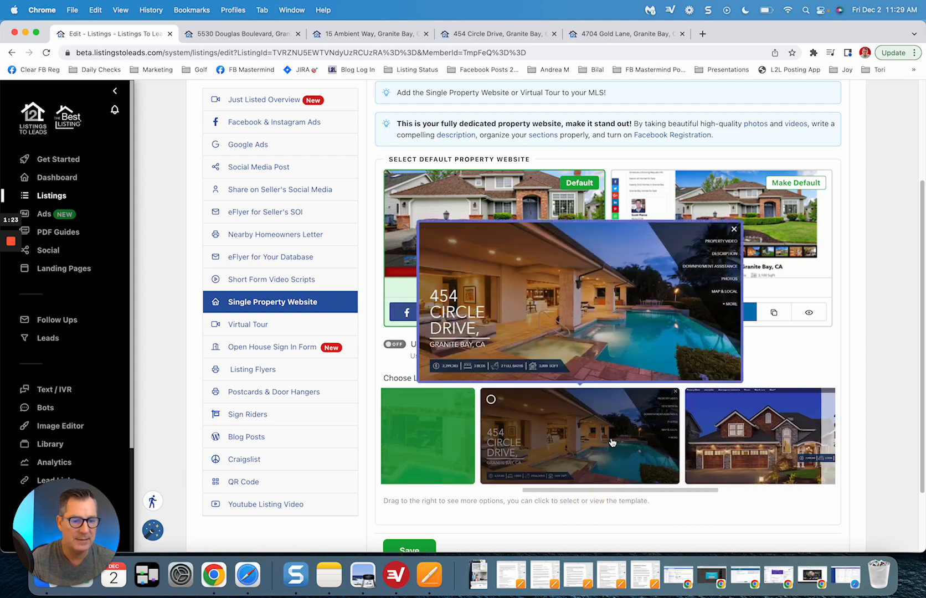
pyautogui.click(734, 229)
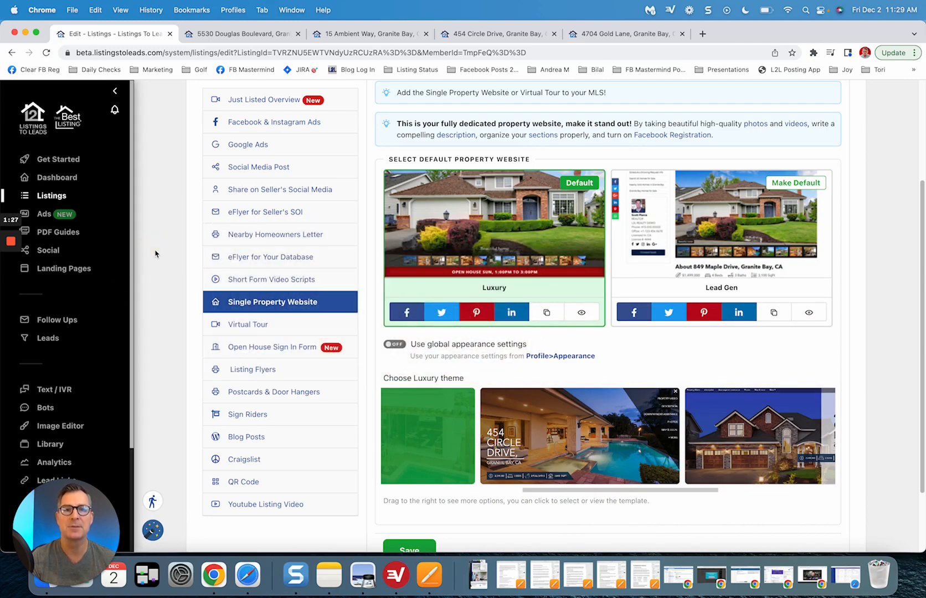
pyautogui.scroll(3)
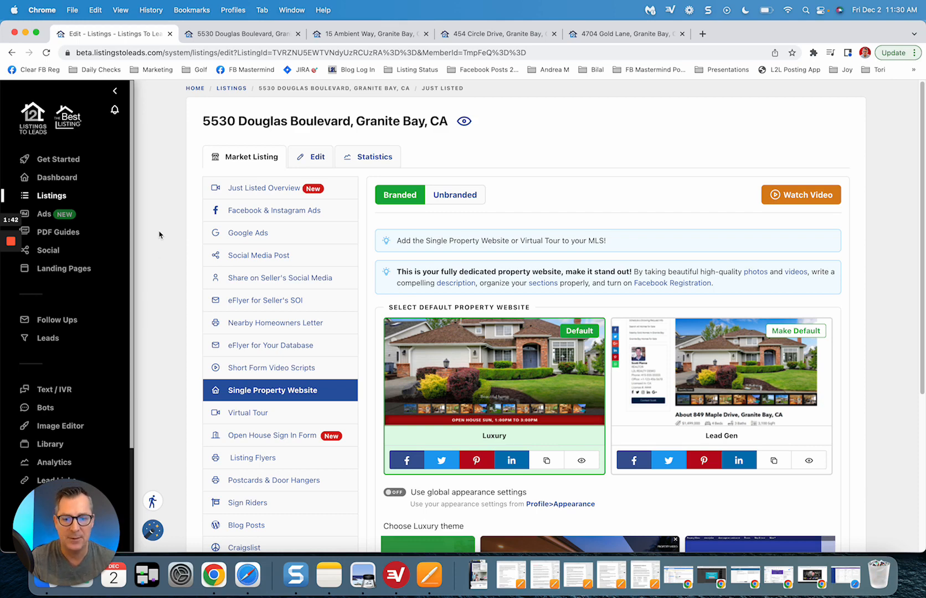
pyautogui.scroll(-3)
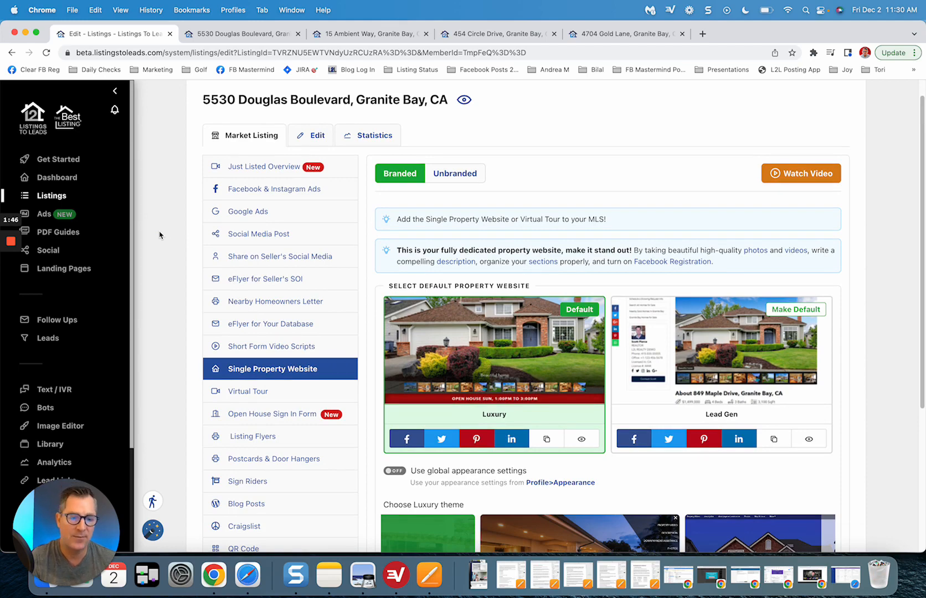
pyautogui.scroll(-3)
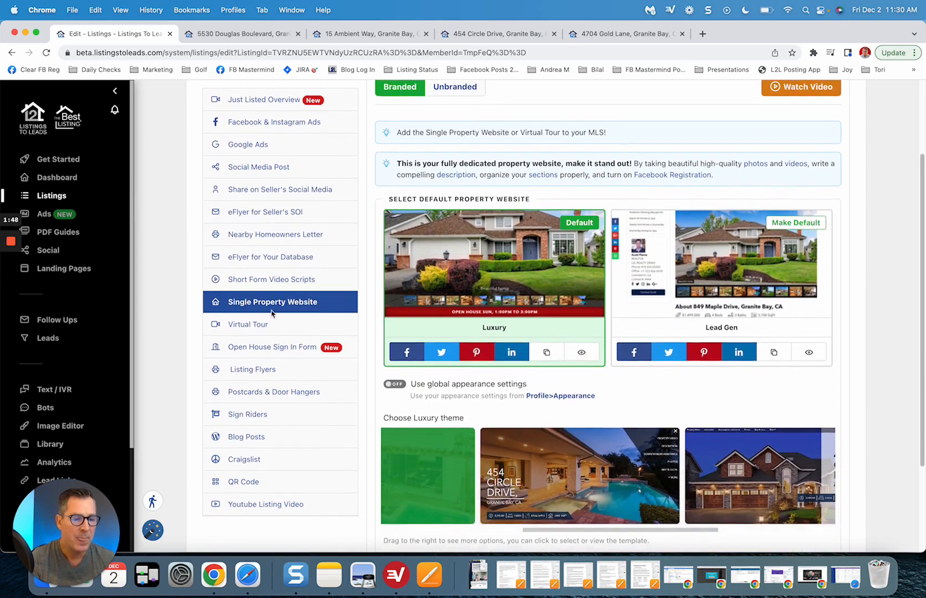
pyautogui.scroll(-3)
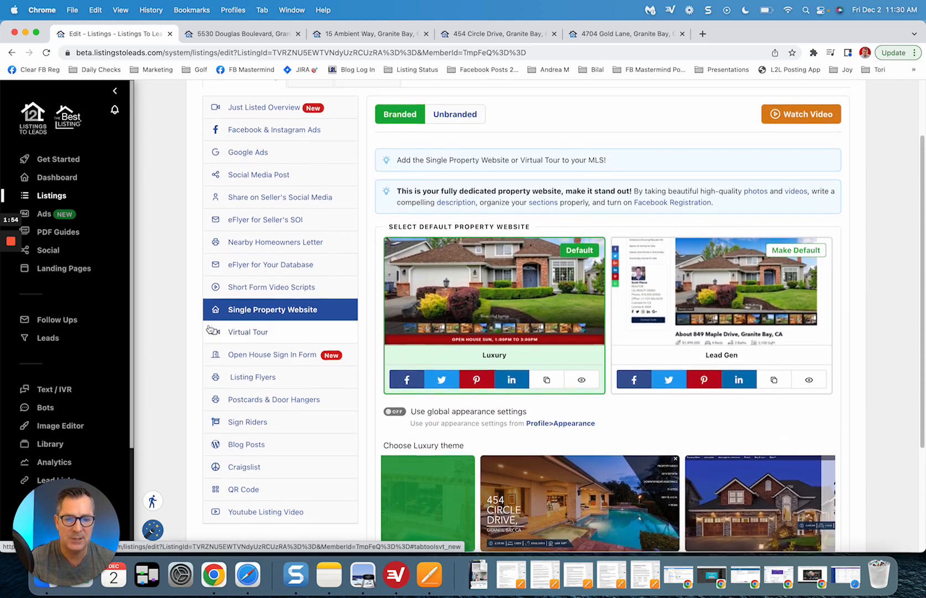
pyautogui.scroll(3)
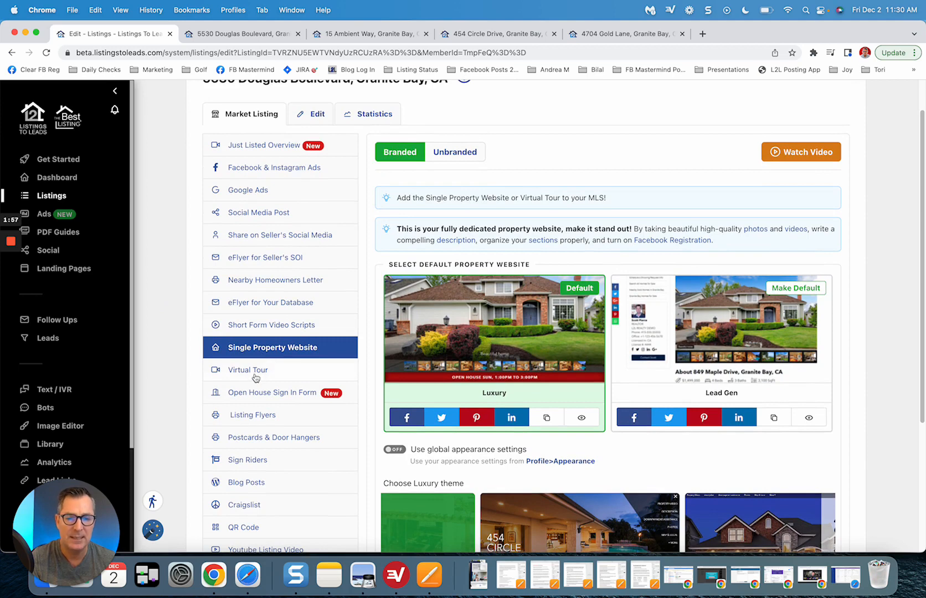
pyautogui.click(248, 369)
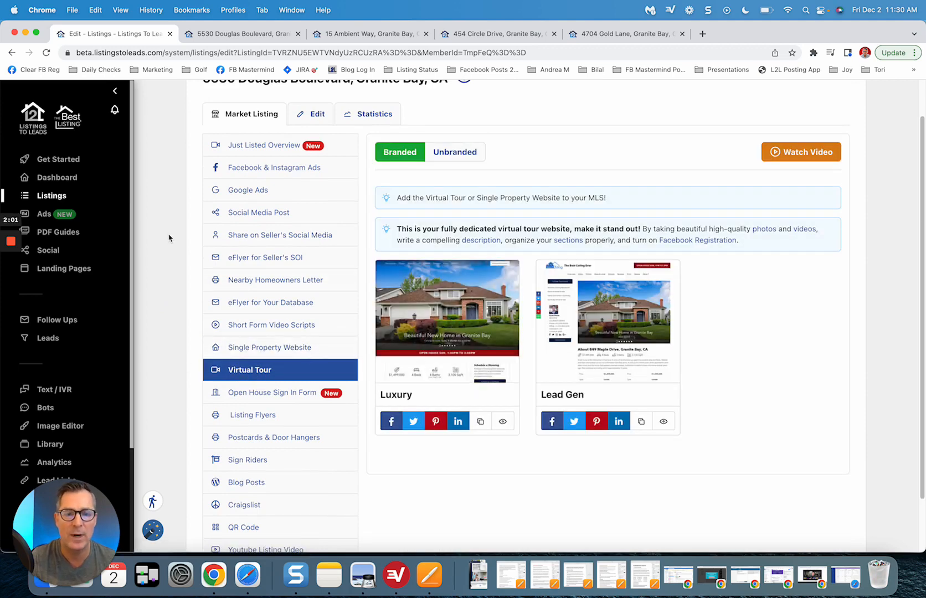
pyautogui.click(52, 195)
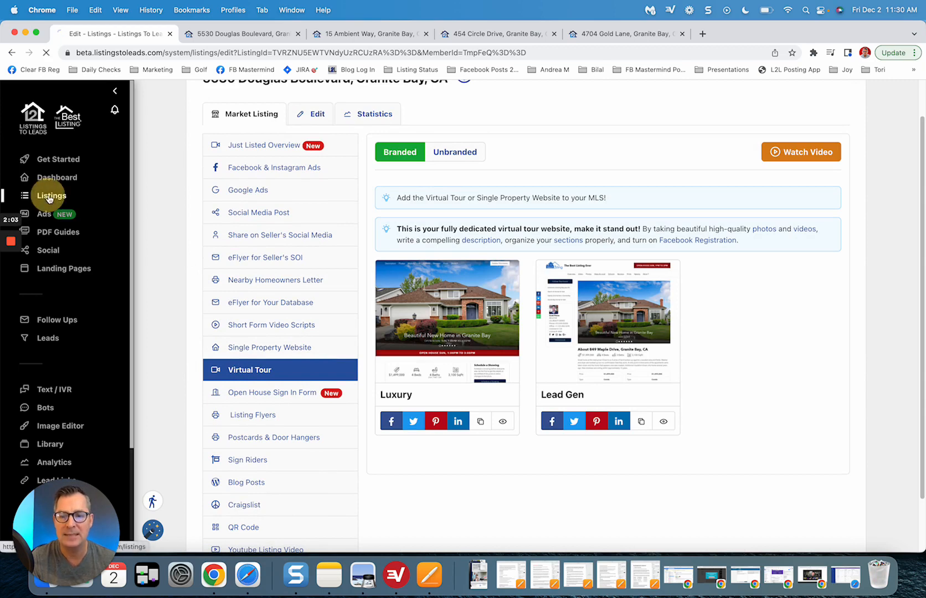
pyautogui.click(51, 196)
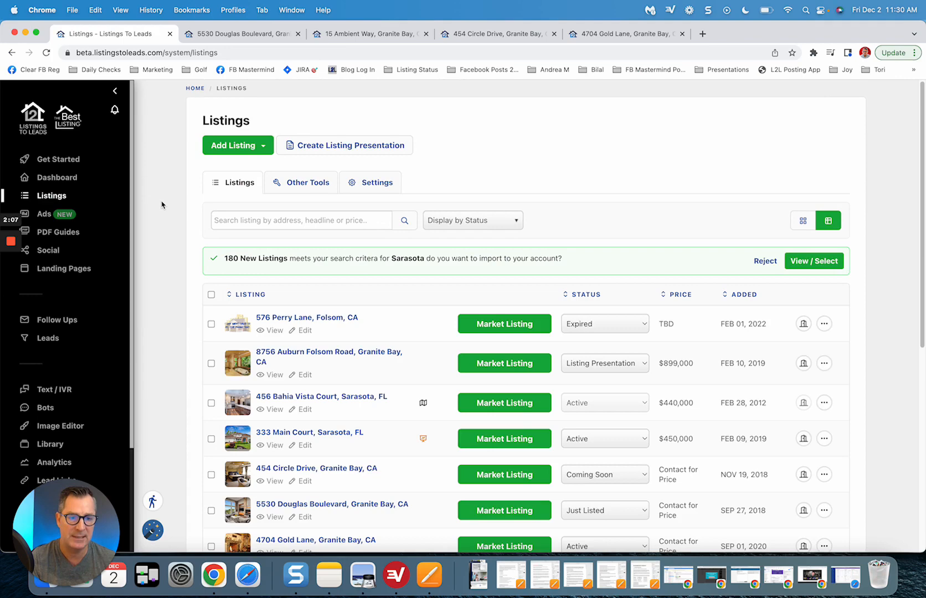
pyautogui.scroll(-3)
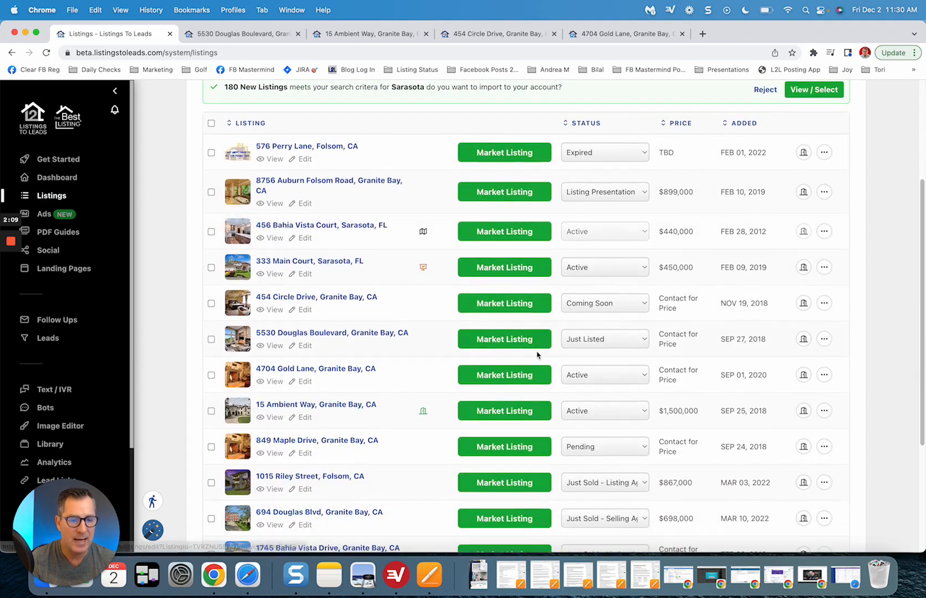
pyautogui.moveTo(505, 411)
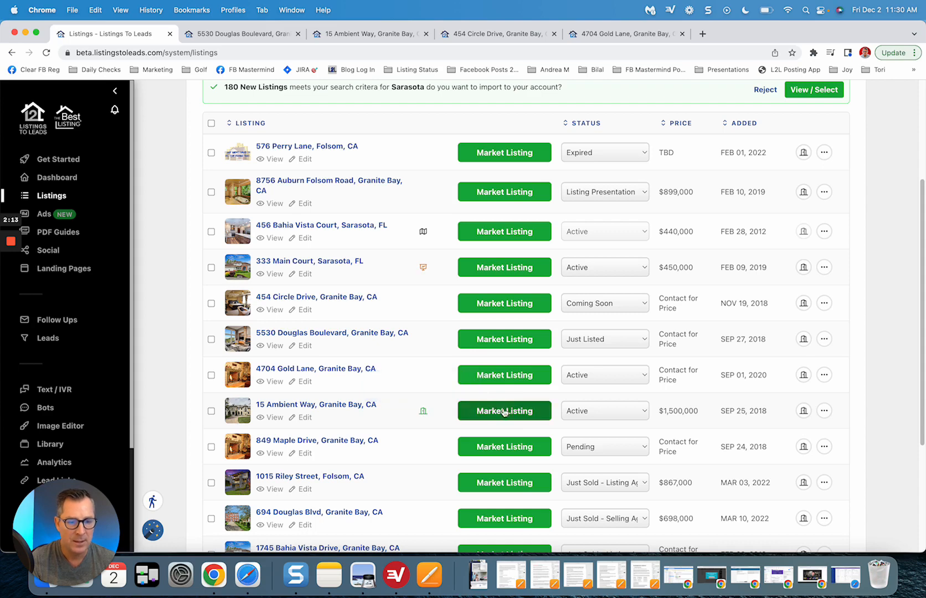
pyautogui.click(504, 411)
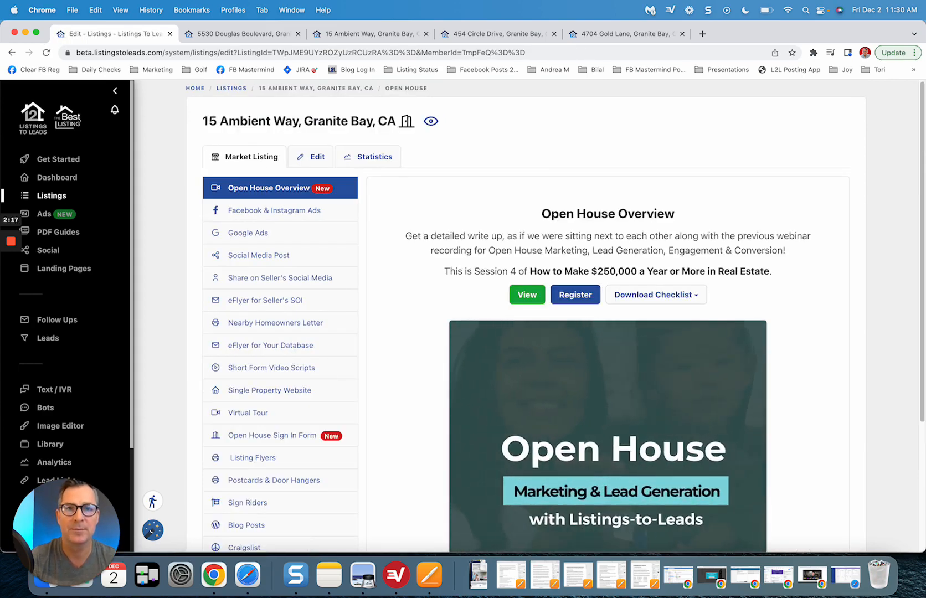
# - Scroll down to the Session 4 Open House Overview panel
pyautogui.scroll(-3)
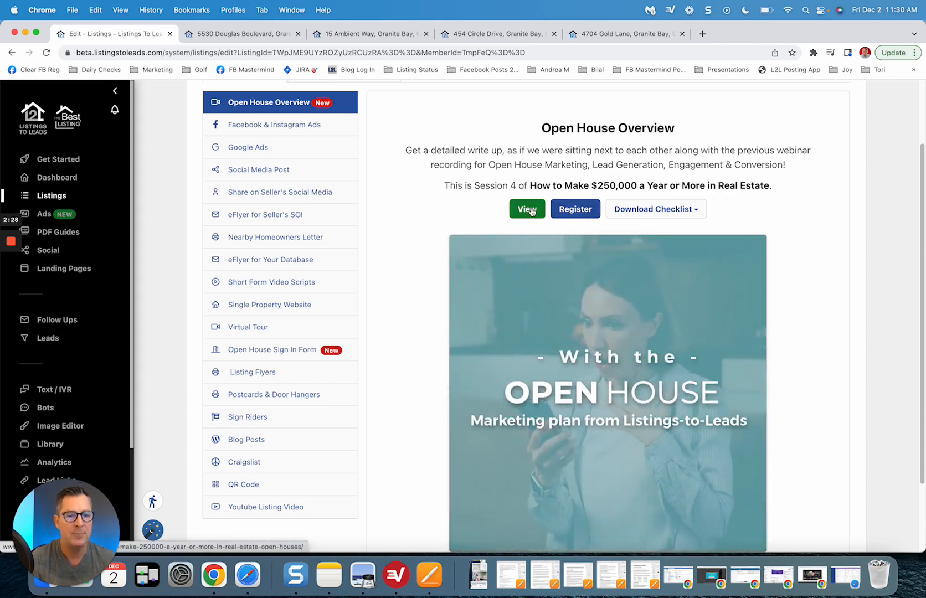
# - Open the Session 4 open house blog post and read down through it
pyautogui.click(526, 209)
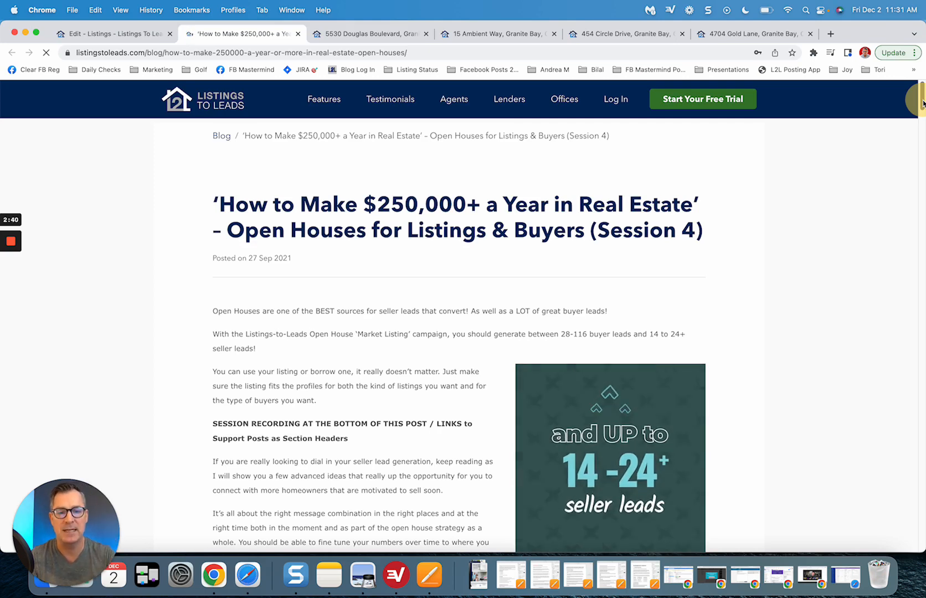
pyautogui.scroll(-3)
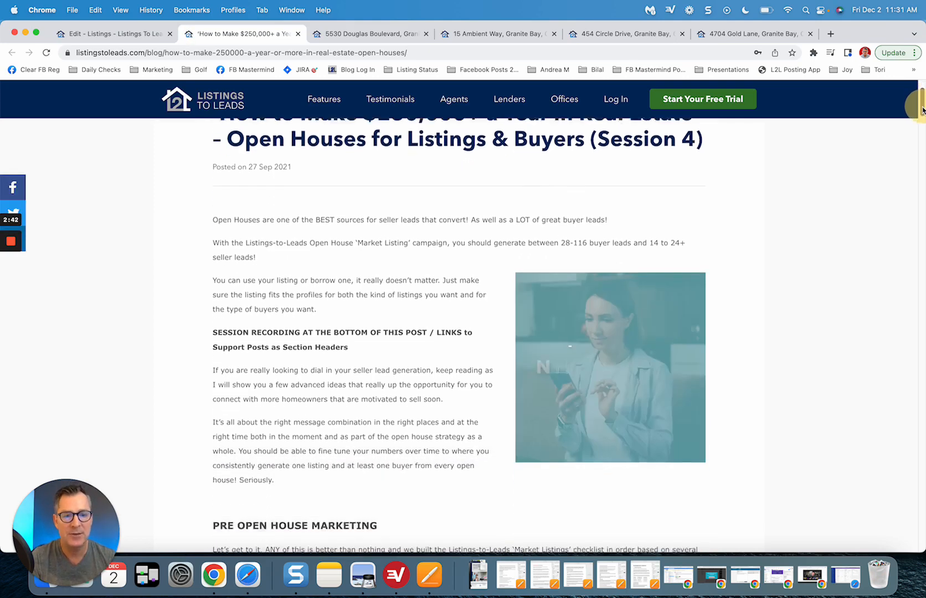
pyautogui.scroll(-3)
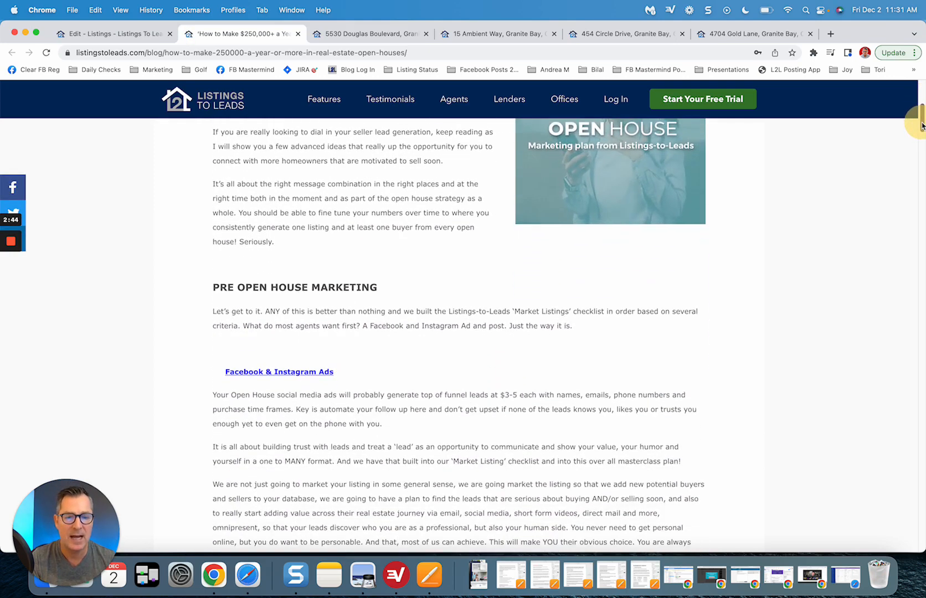
pyautogui.scroll(-3)
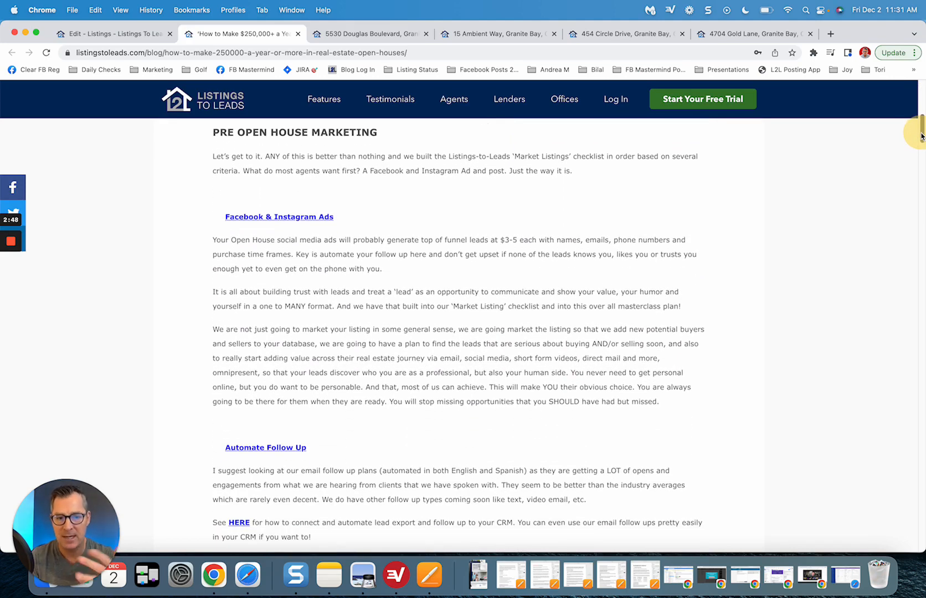
pyautogui.scroll(-3)
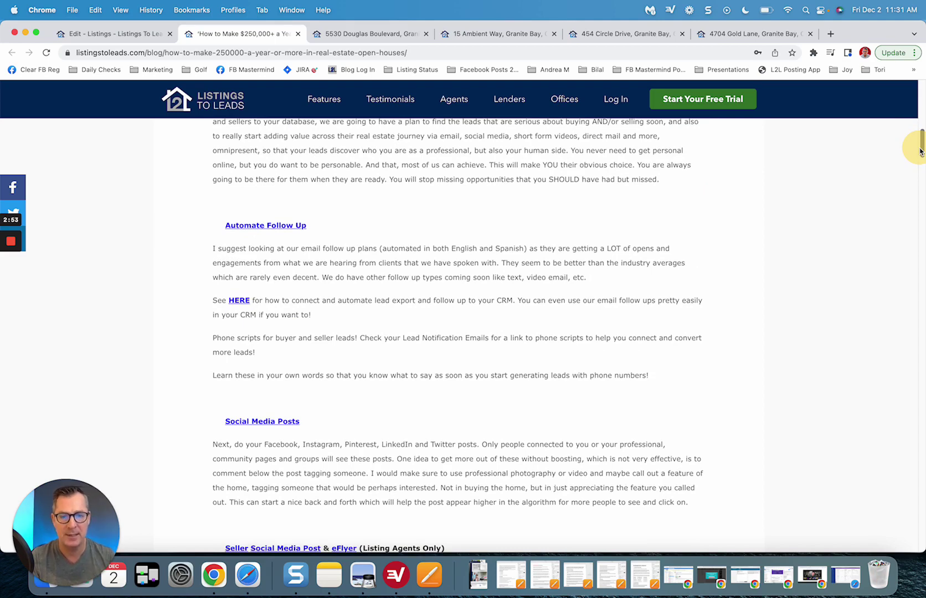
pyautogui.scroll(-3)
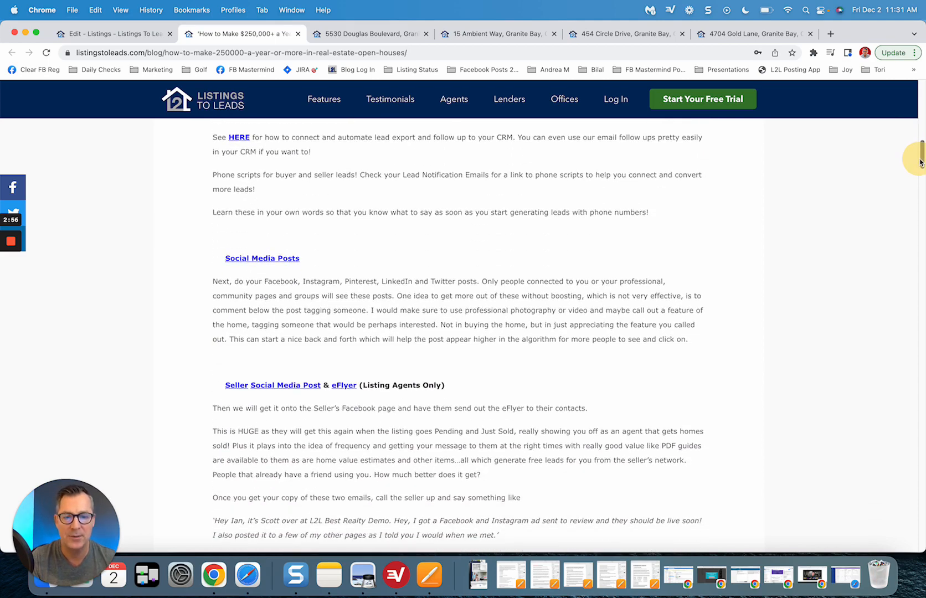
pyautogui.scroll(-3)
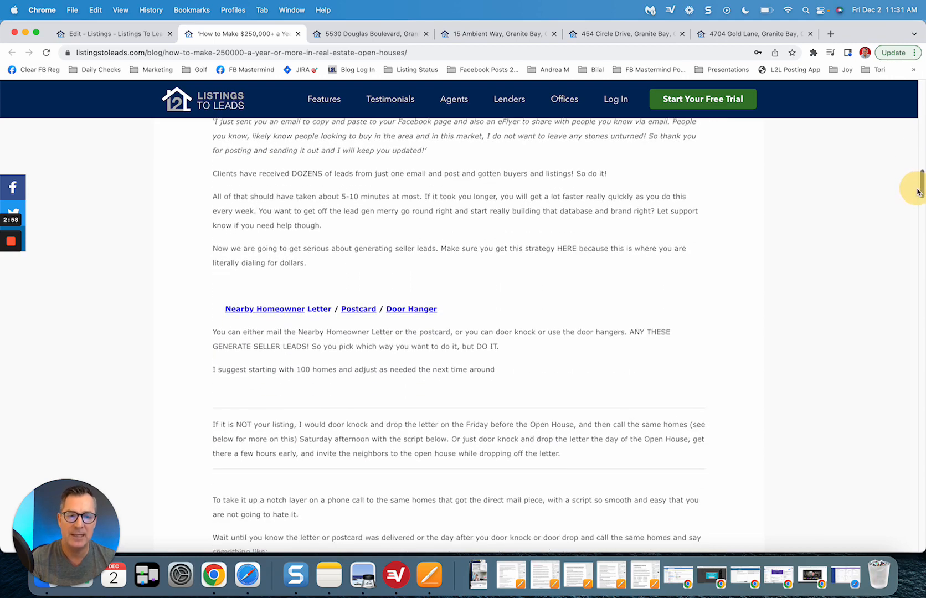
pyautogui.scroll(-3)
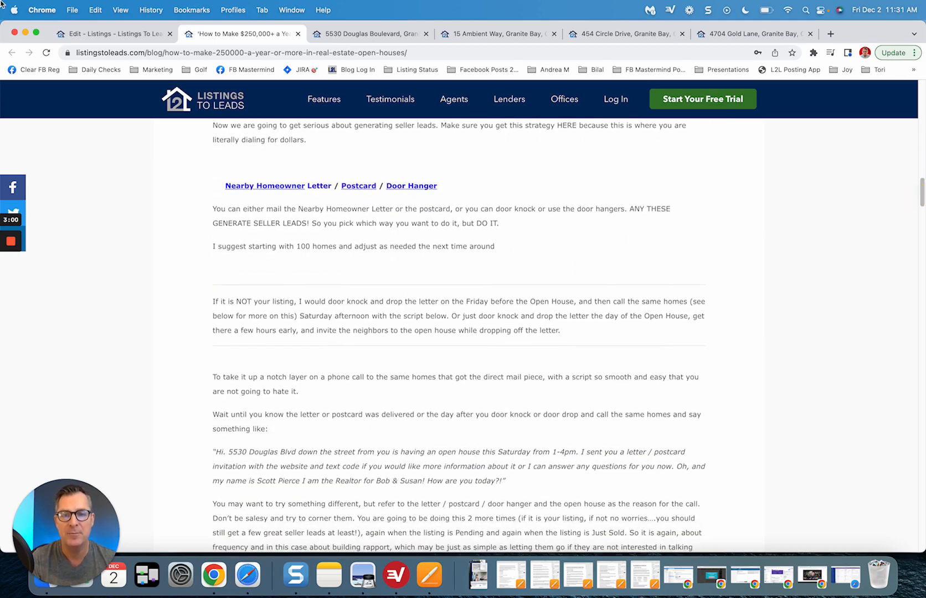
# - Glance back at the Open House Overview, then scroll the blog post to its session video
pyautogui.click(114, 34)
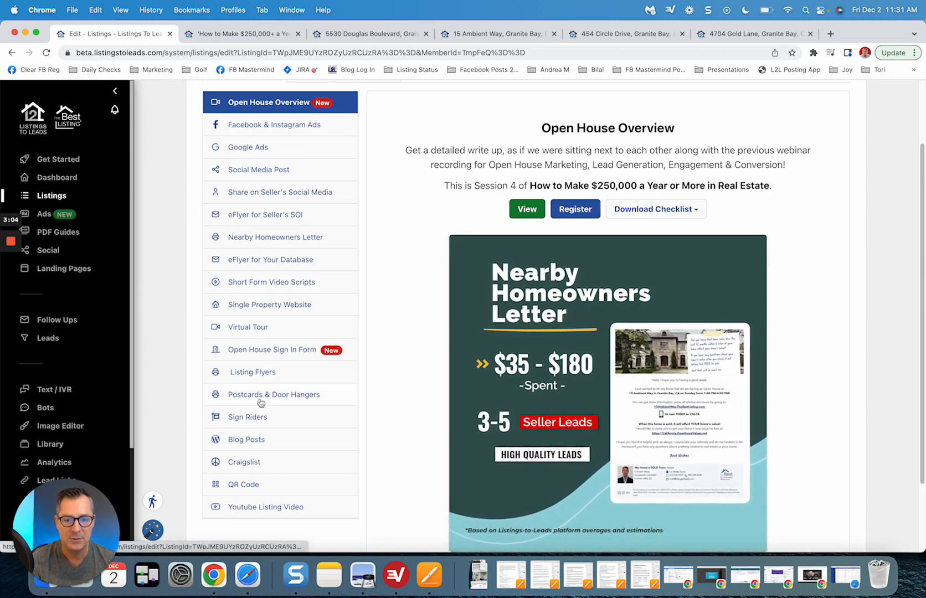
pyautogui.click(242, 34)
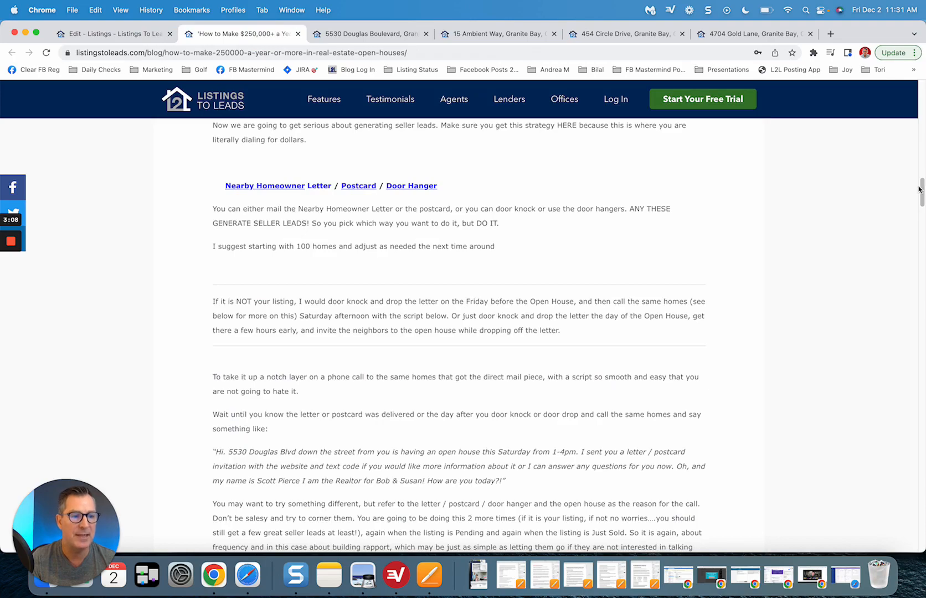
pyautogui.scroll(-3)
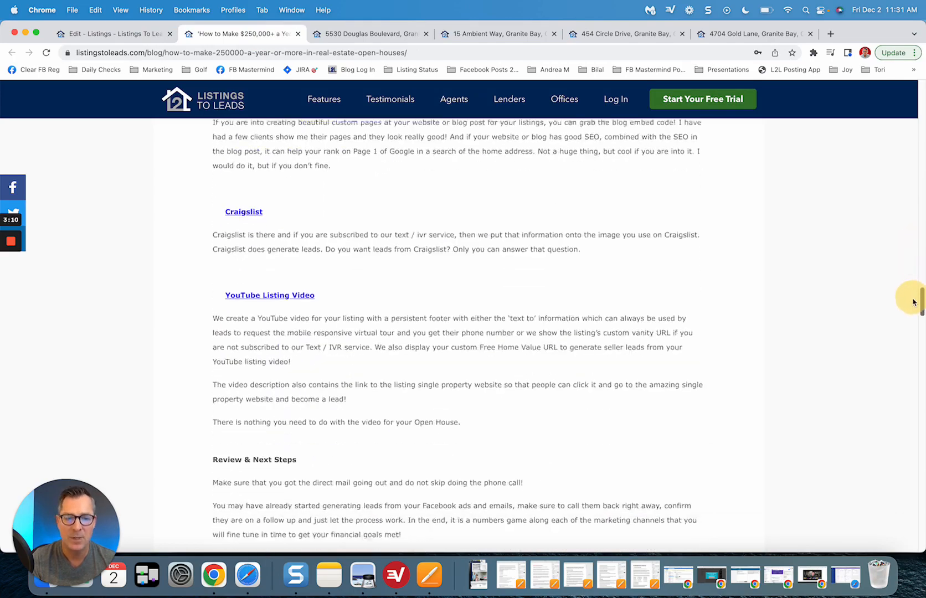
pyautogui.scroll(-3)
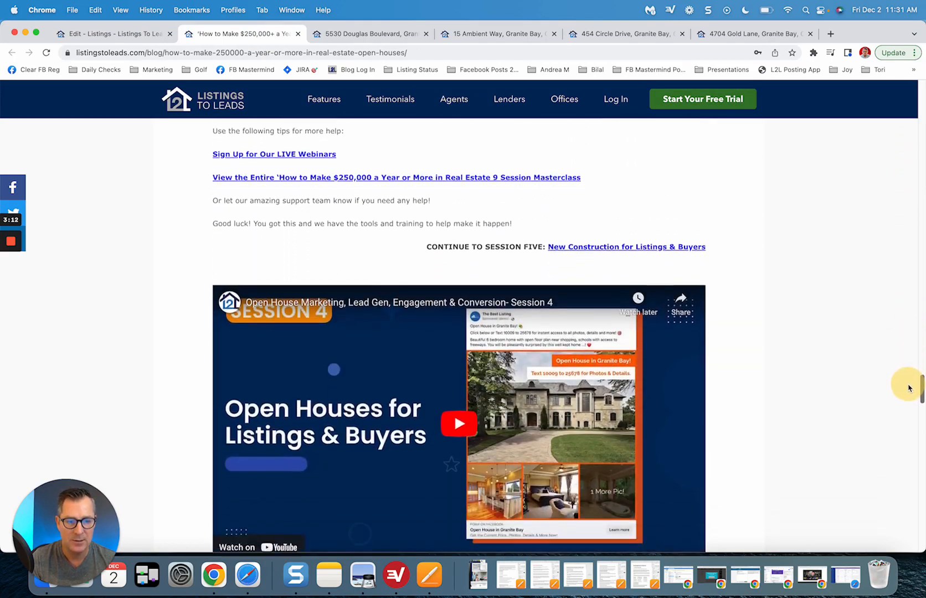
pyautogui.scroll(-3)
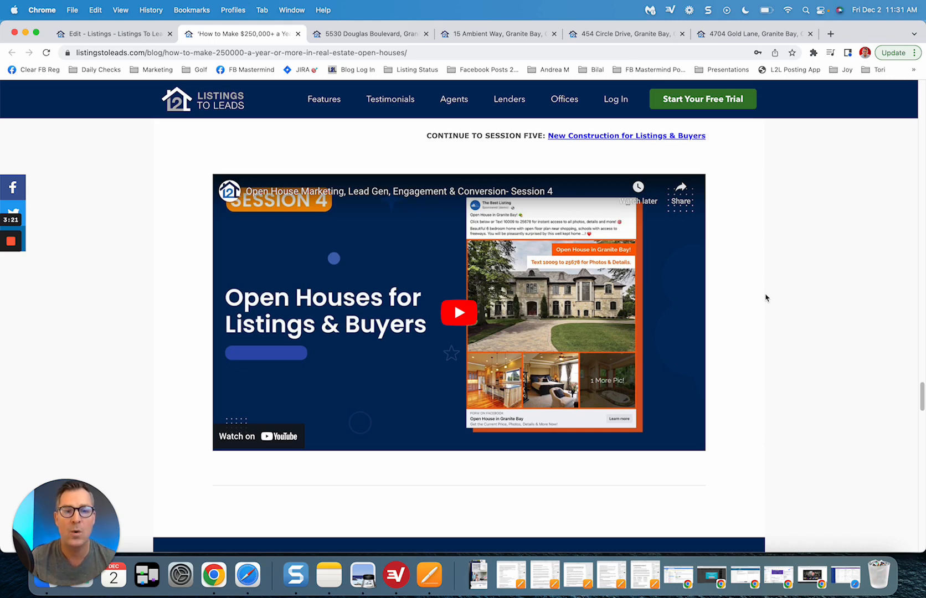
# - Switch to the Edit - Listings tab showing 15 Ambient Way's Open House Overview
pyautogui.click(112, 34)
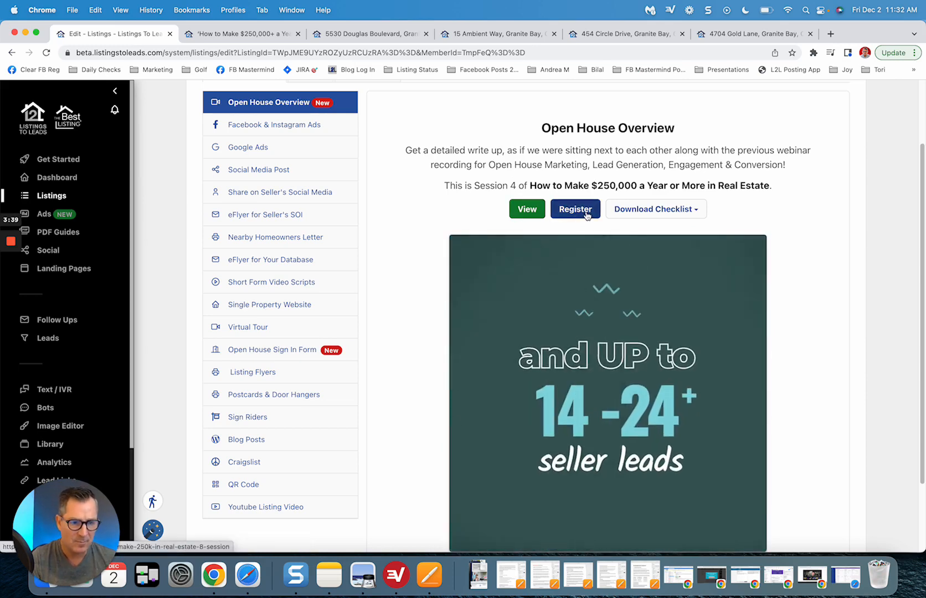
# - Open and scroll the How to Make $250,000 webinar registration page, then return to the blog post
pyautogui.click(575, 208)
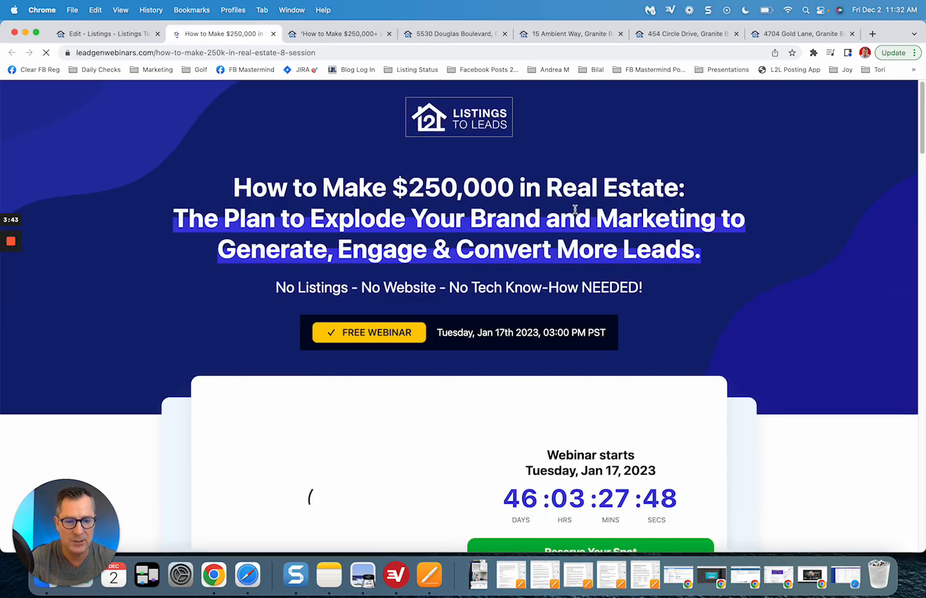
pyautogui.scroll(-3)
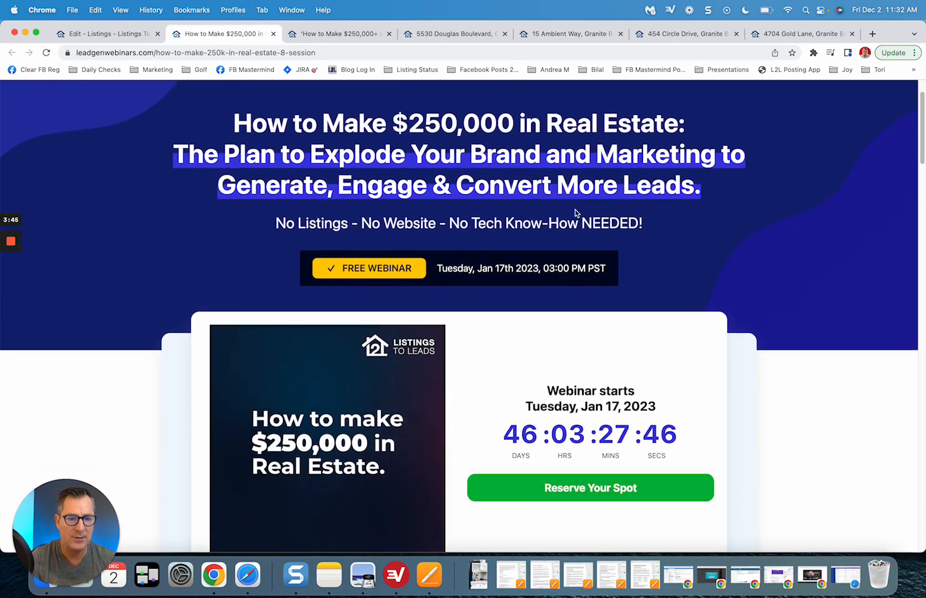
pyautogui.scroll(-3)
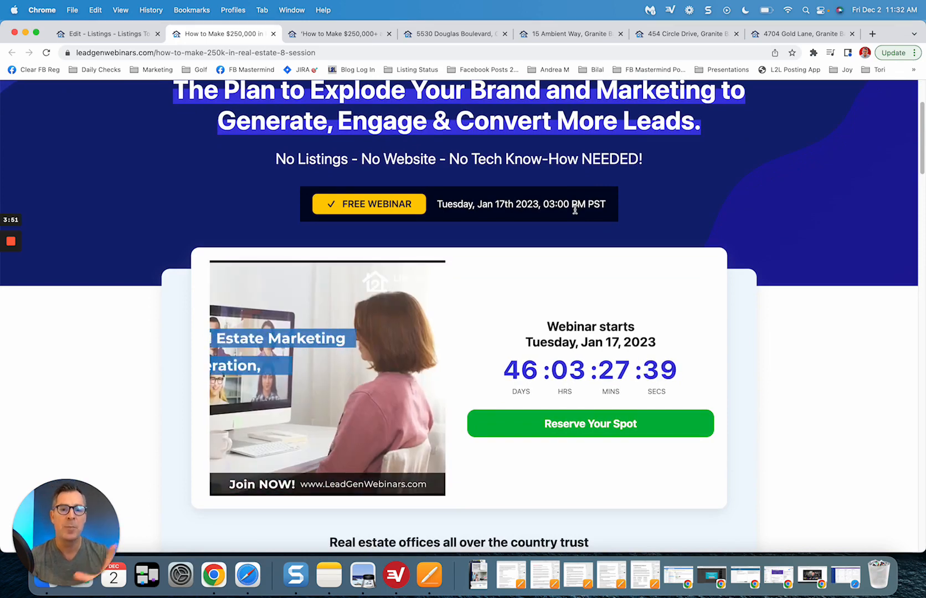
pyautogui.click(339, 34)
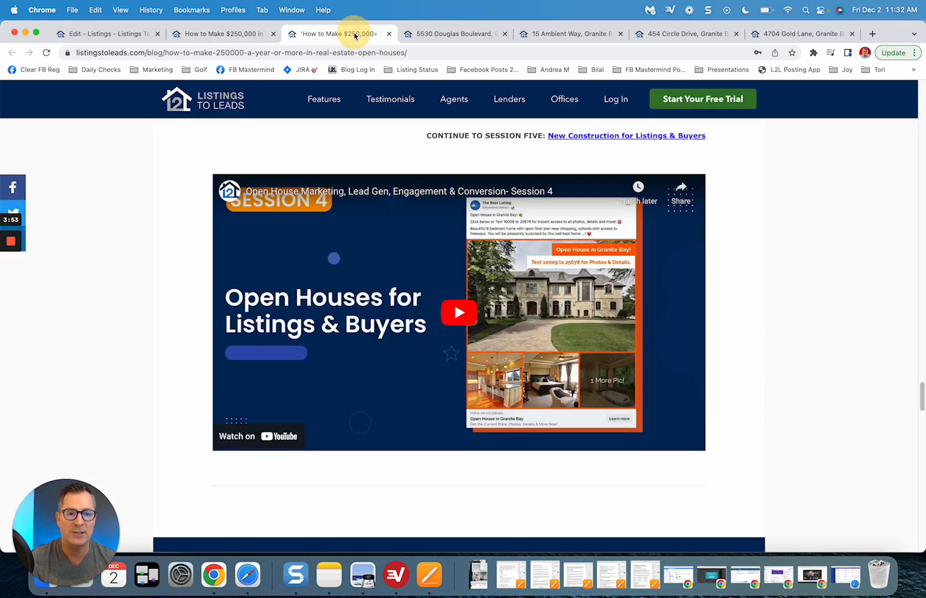